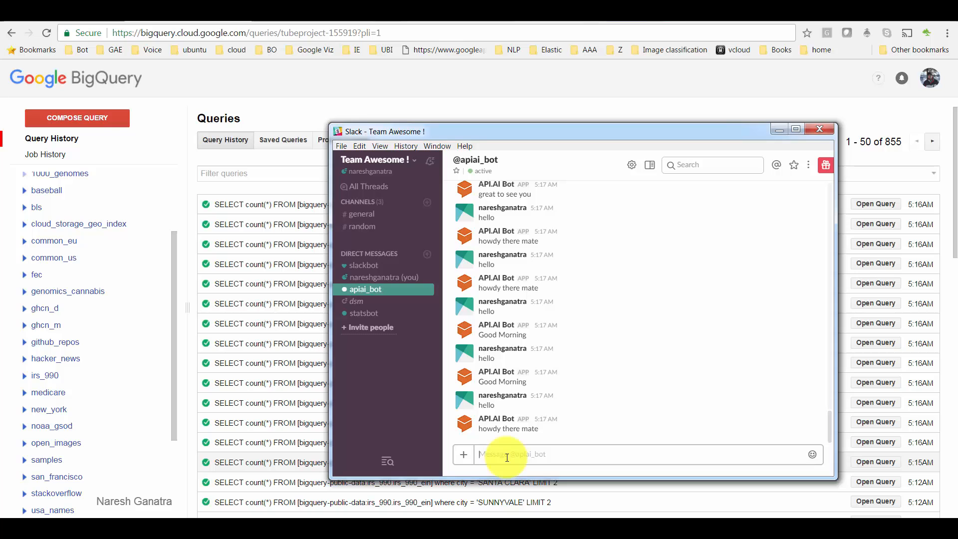
pyautogui.moveTo(248, 168)
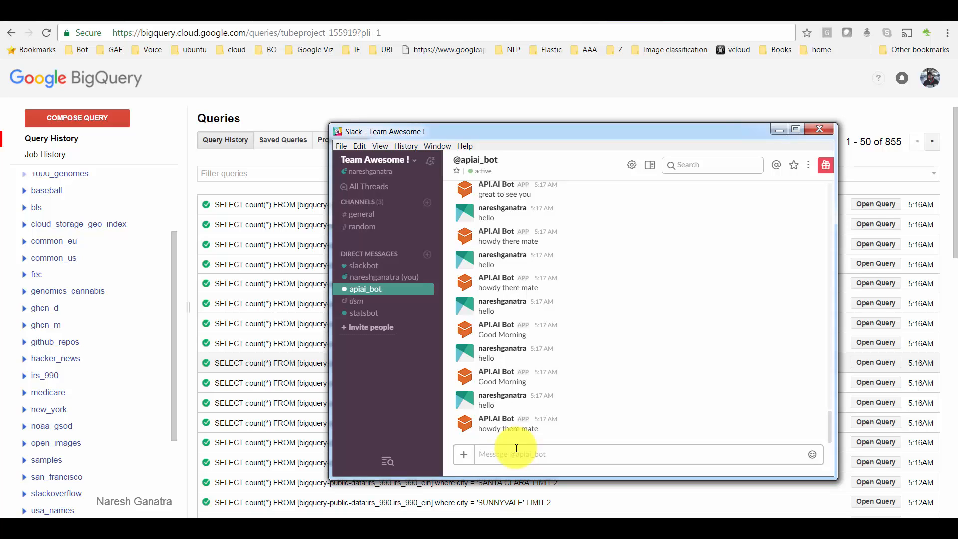
# Ask apiai_bot in Slack 'how is the weather in sunnyvale'.
pyautogui.write('how is the we')
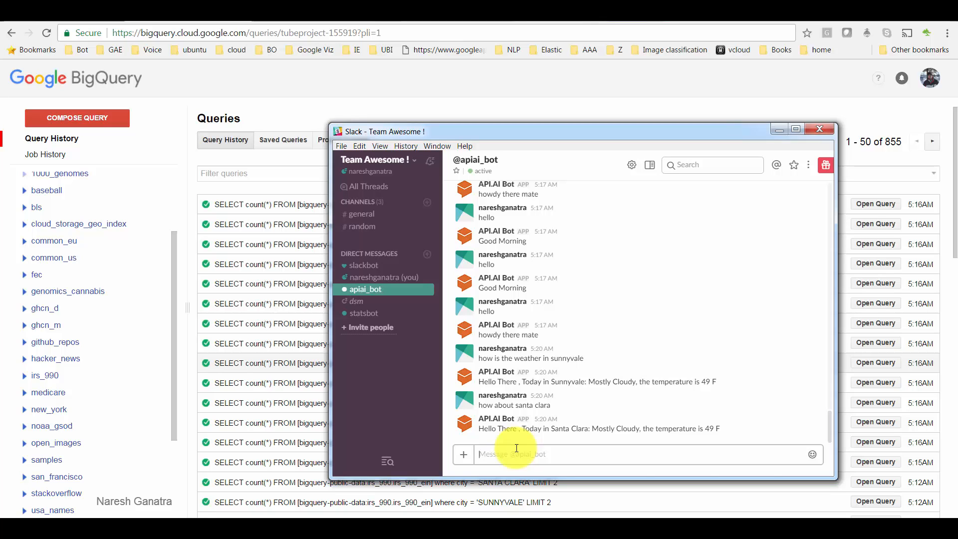
# Ask the bot 'how many orgs in boston', then follow up with 'how about santa calra'.
pyautogui.write('how many porg')
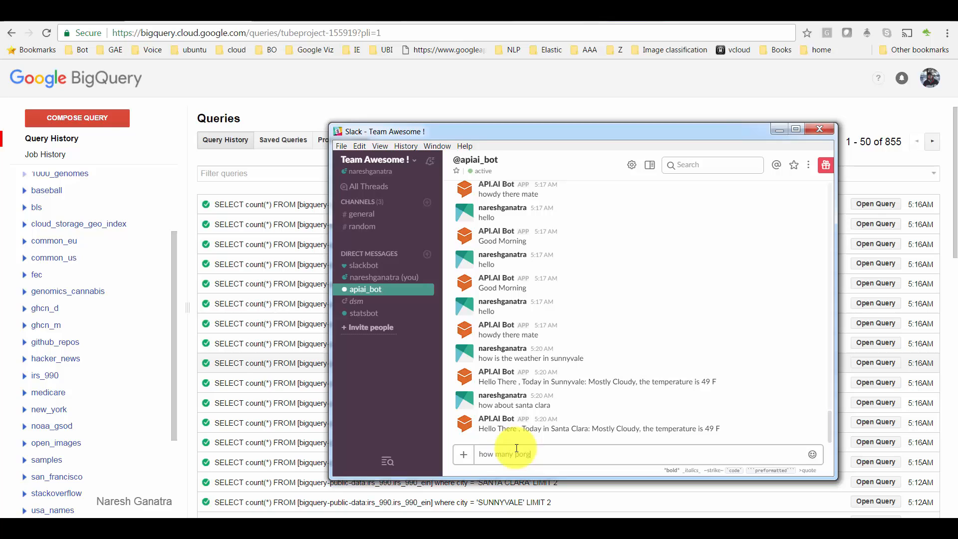
pyautogui.press('Backspace')
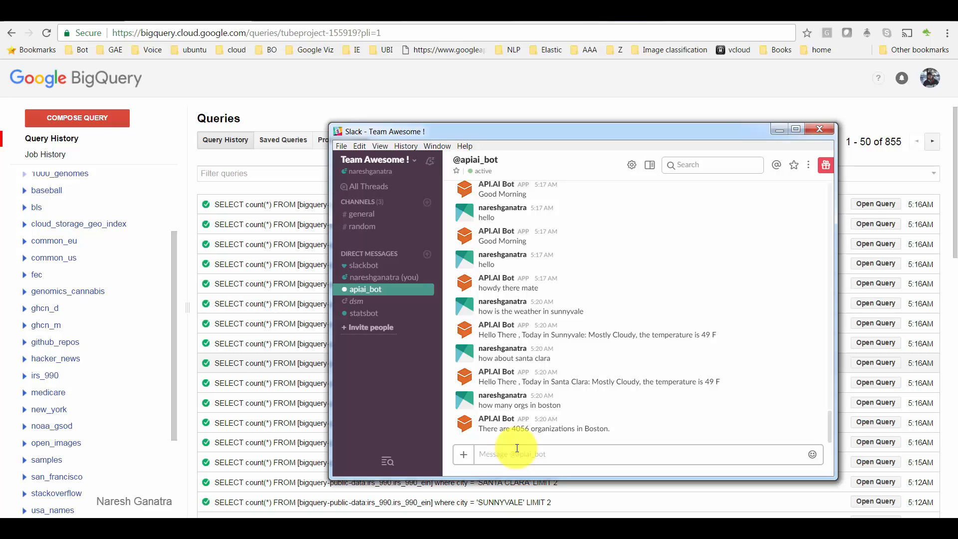
pyautogui.write('how about')
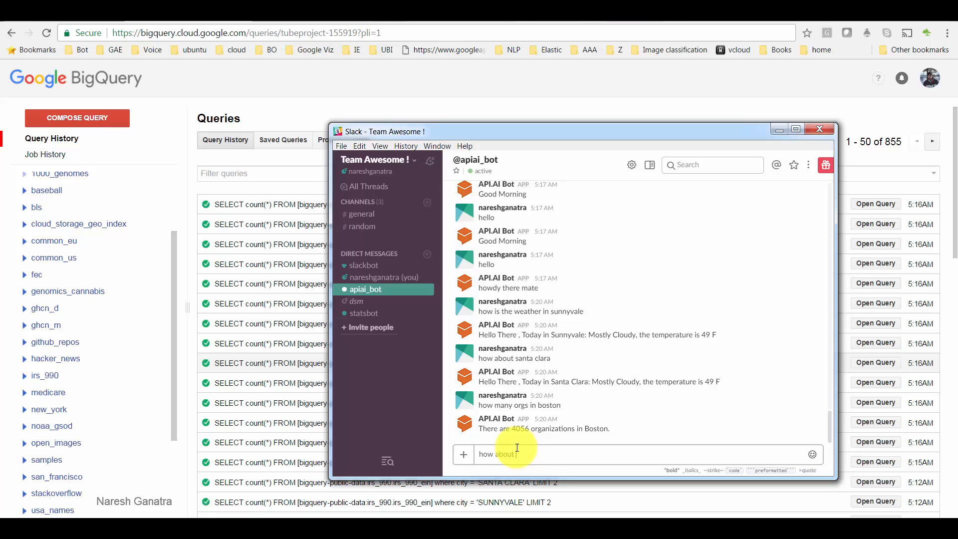
pyautogui.write('santa calra')
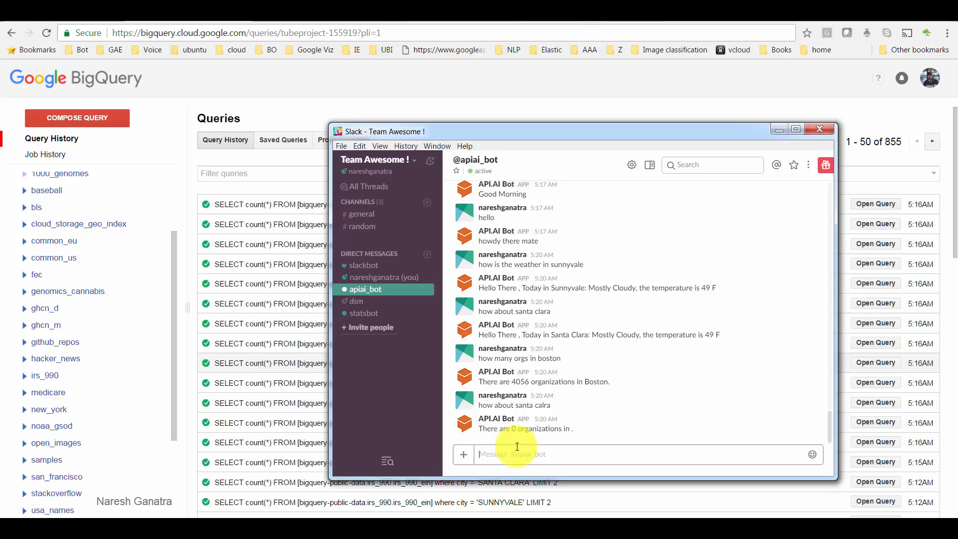
pyautogui.write('ho')
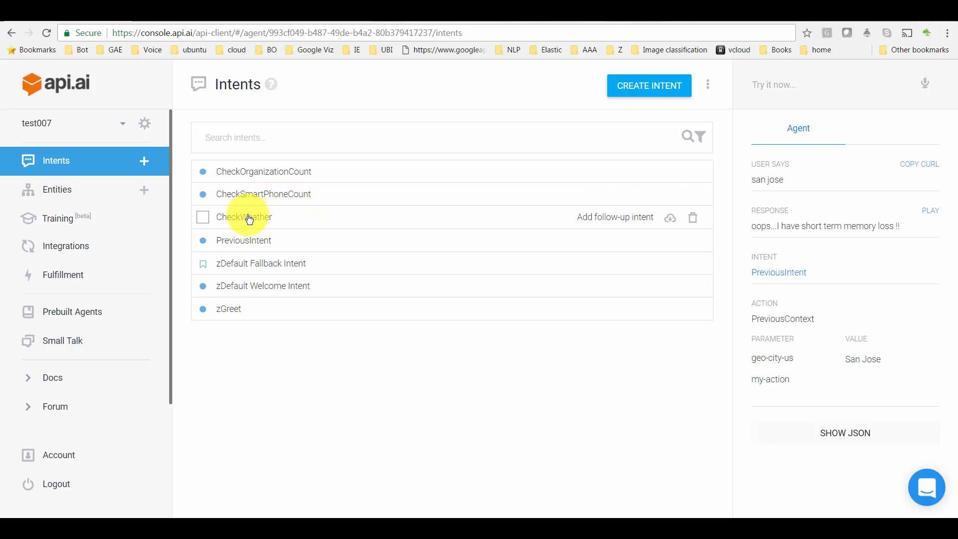
# Open CheckWeather and inspect its my-action parameter with value yahooWeatherForecast.
pyautogui.click(244, 217)
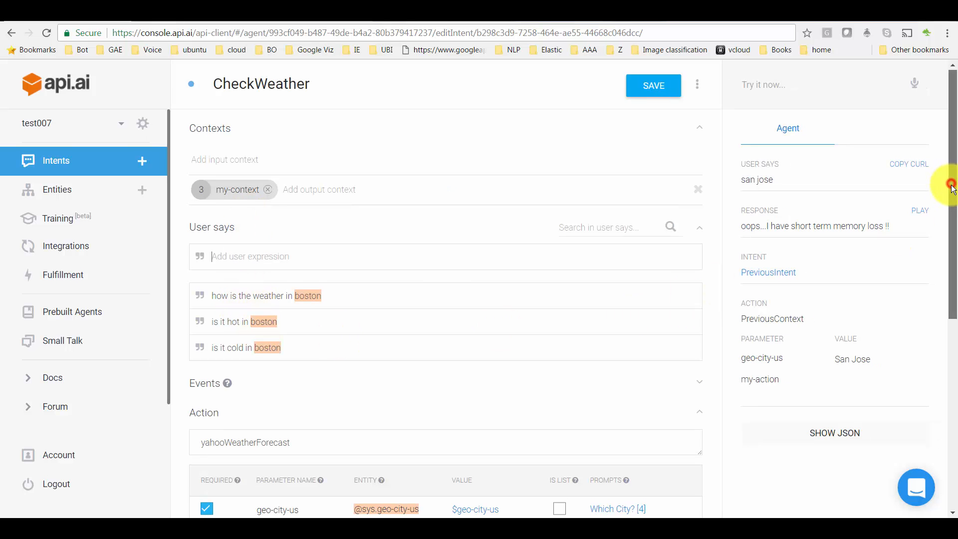
pyautogui.scroll(-3)
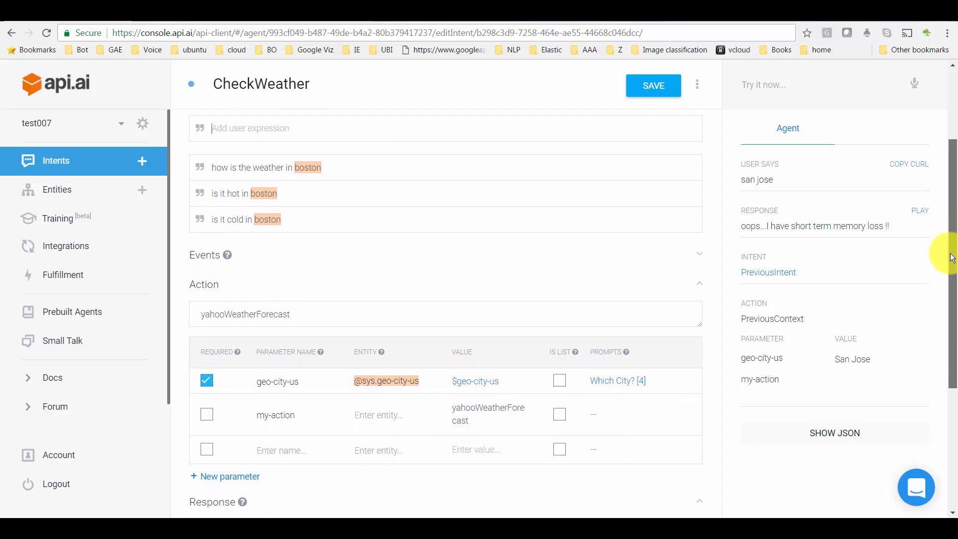
pyautogui.moveTo(329, 435)
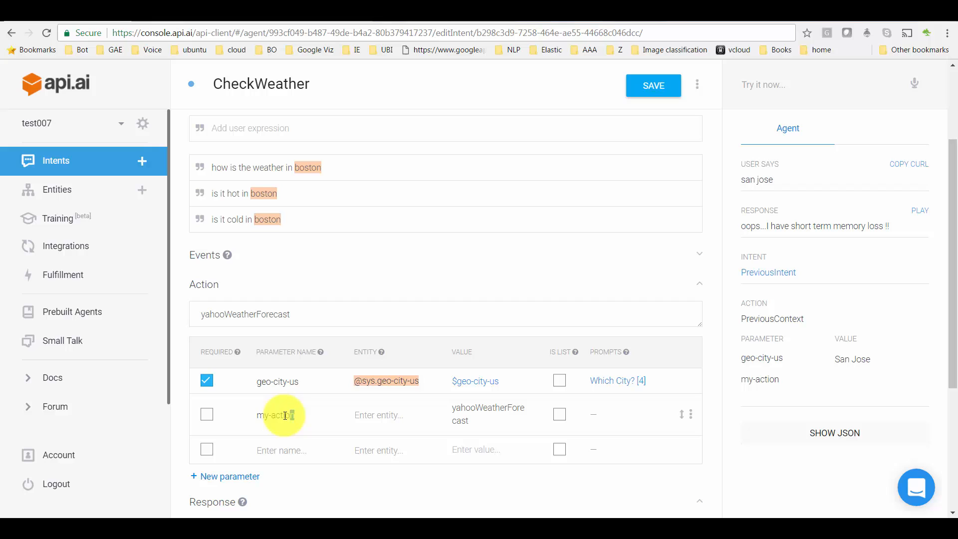
pyautogui.doubleClick(275, 415)
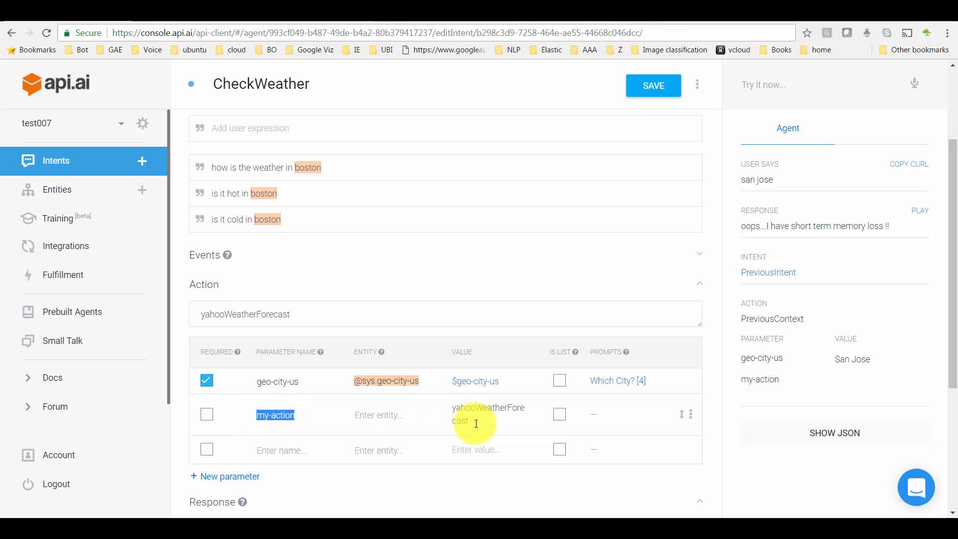
pyautogui.click(475, 421)
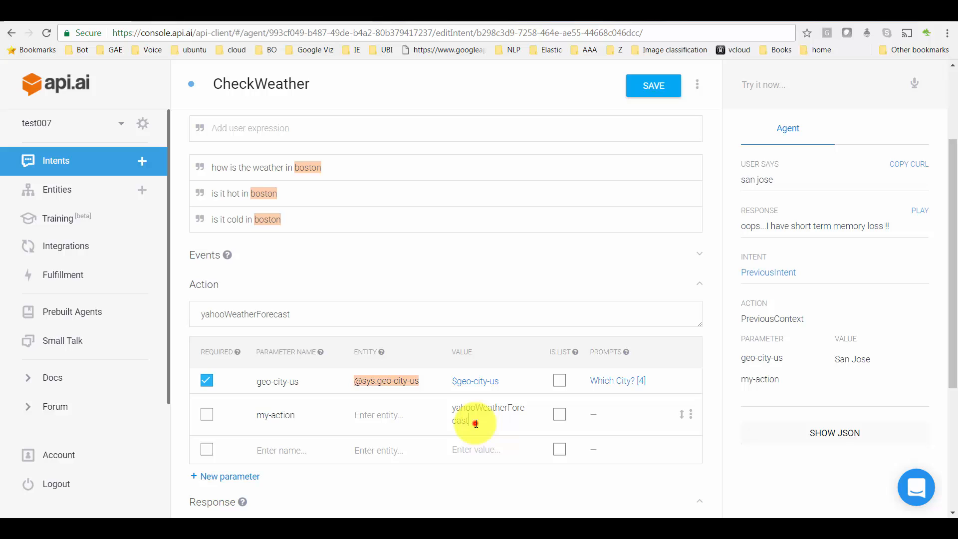
pyautogui.doubleClick(488, 407)
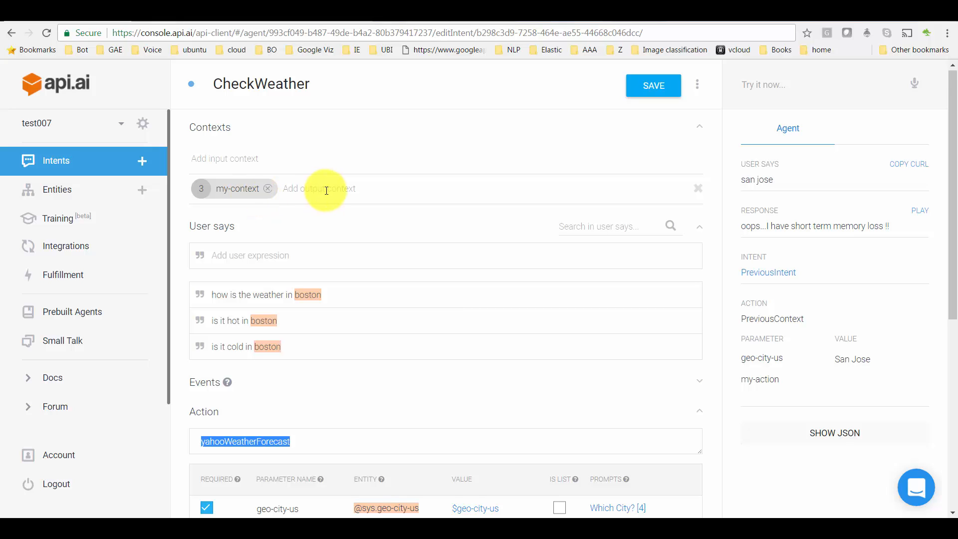
# Add a my-new_context output context to CheckWeather, then remove it again.
pyautogui.click(327, 189)
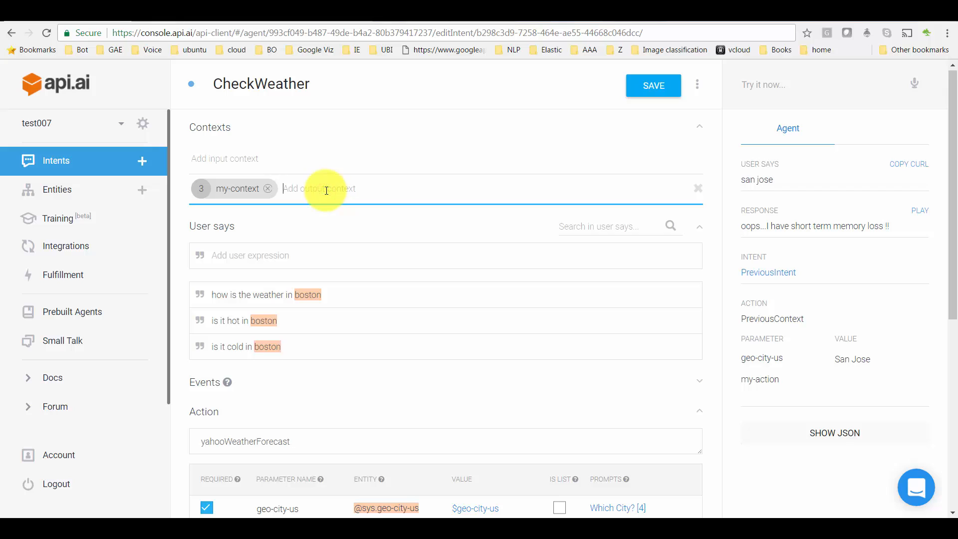
pyautogui.write('my-new_context')
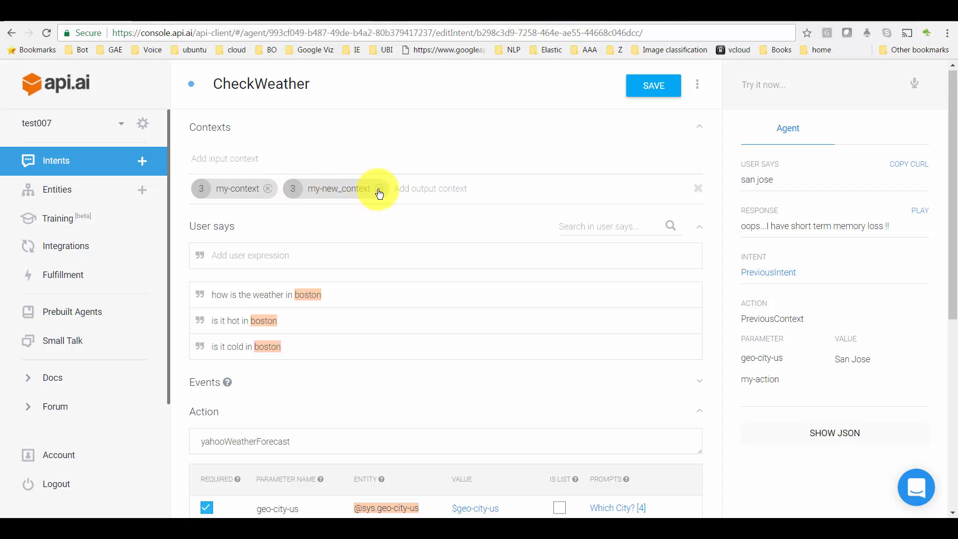
pyautogui.click(379, 188)
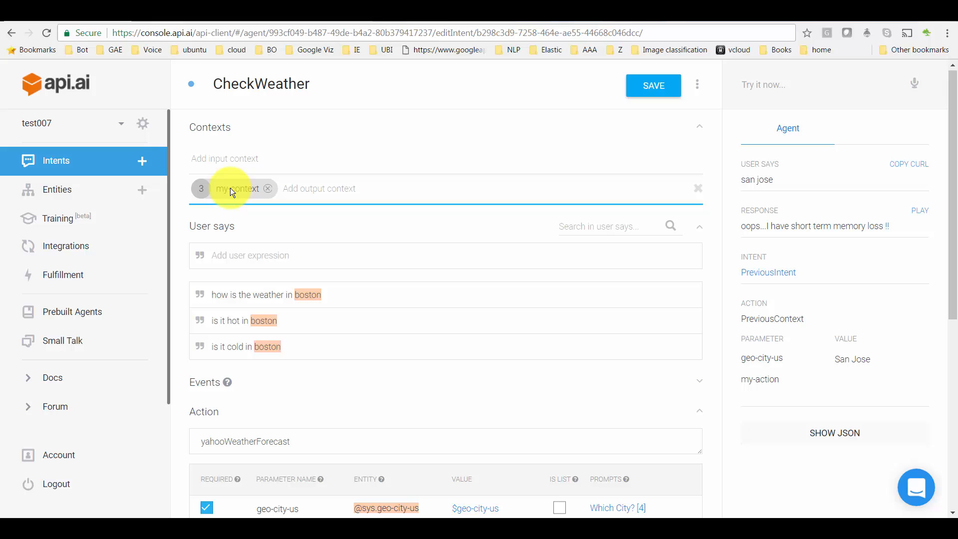
# Confirm my-context remains the only output context and save the CheckWeather intent.
pyautogui.click(319, 188)
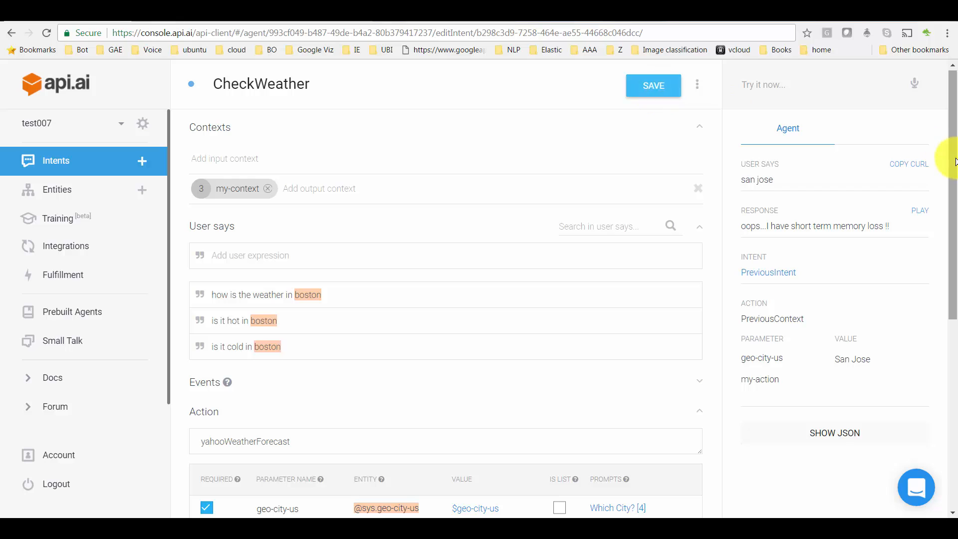
pyautogui.click(653, 85)
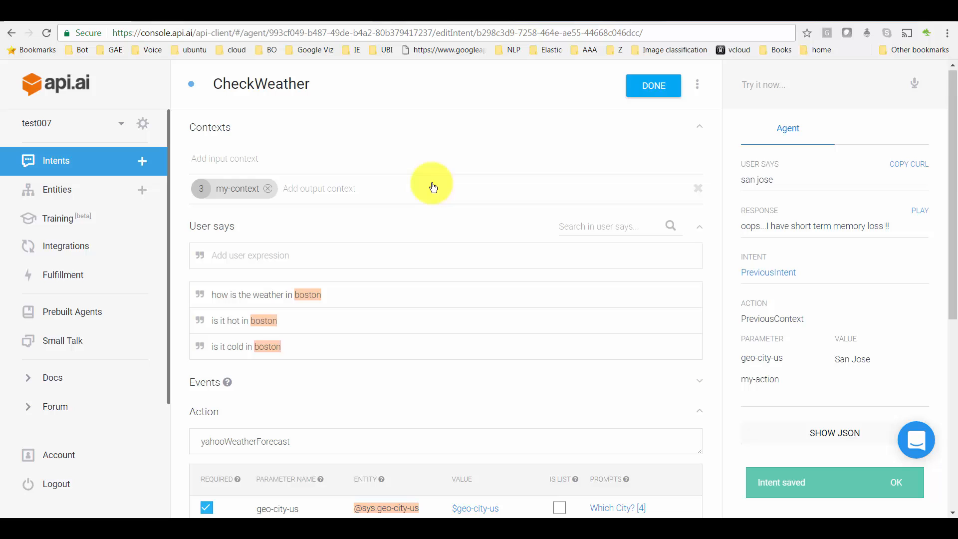
pyautogui.scroll(-3)
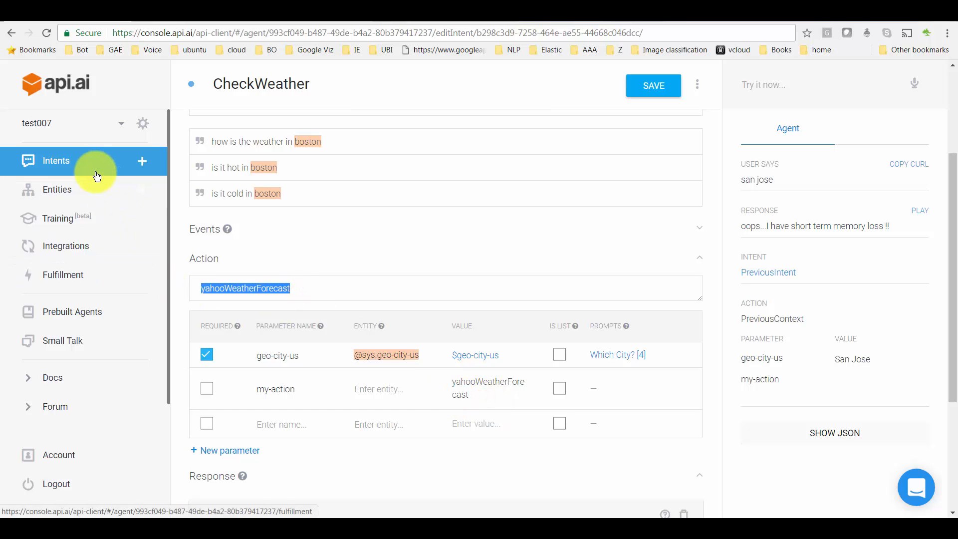
# Review CheckOrganizationCount's my-context output and irs action, then return to the Intents list.
pyautogui.click(55, 161)
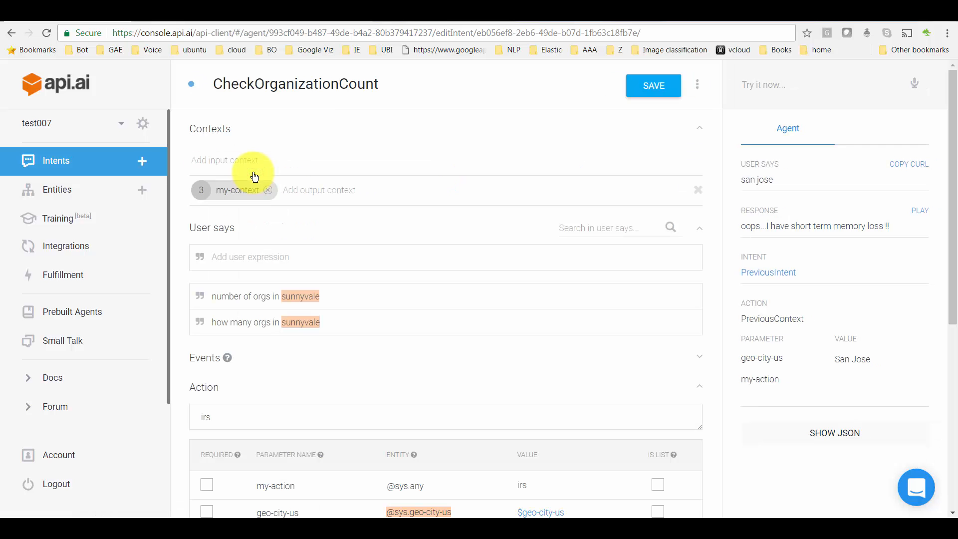
pyautogui.doubleClick(275, 486)
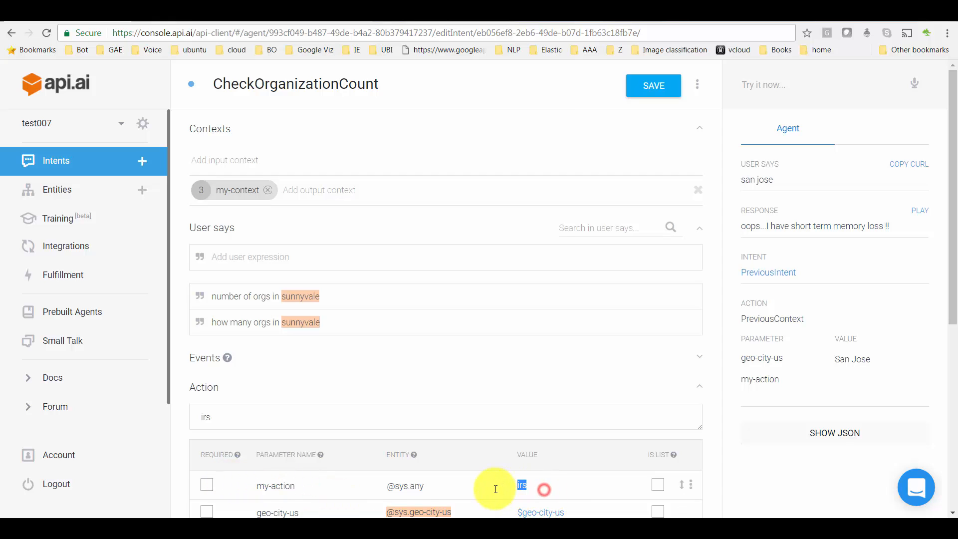
pyautogui.click(226, 416)
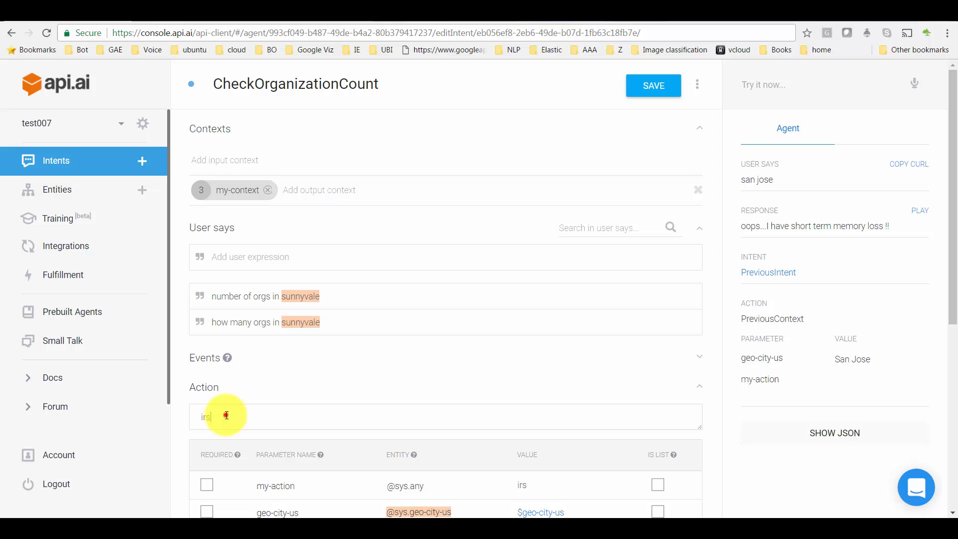
pyautogui.doubleClick(205, 417)
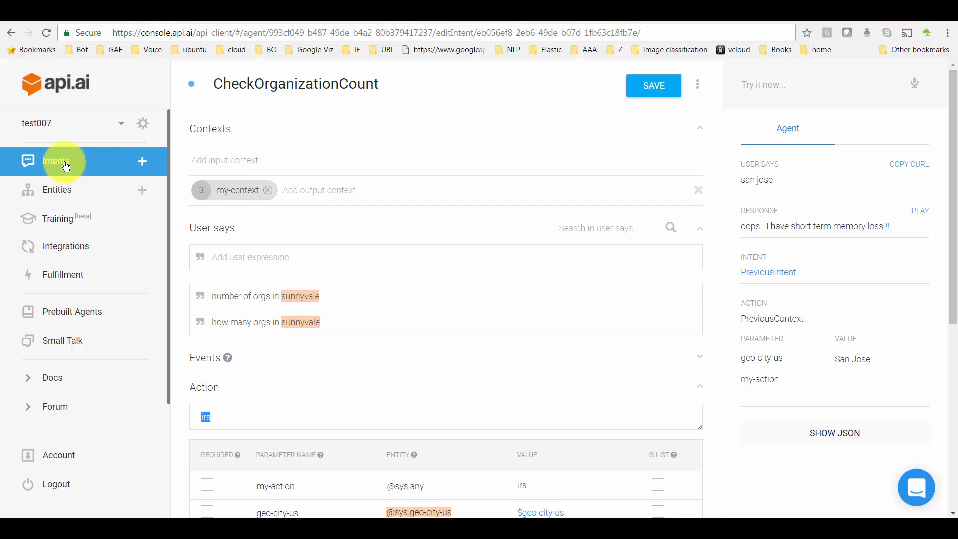
pyautogui.click(55, 161)
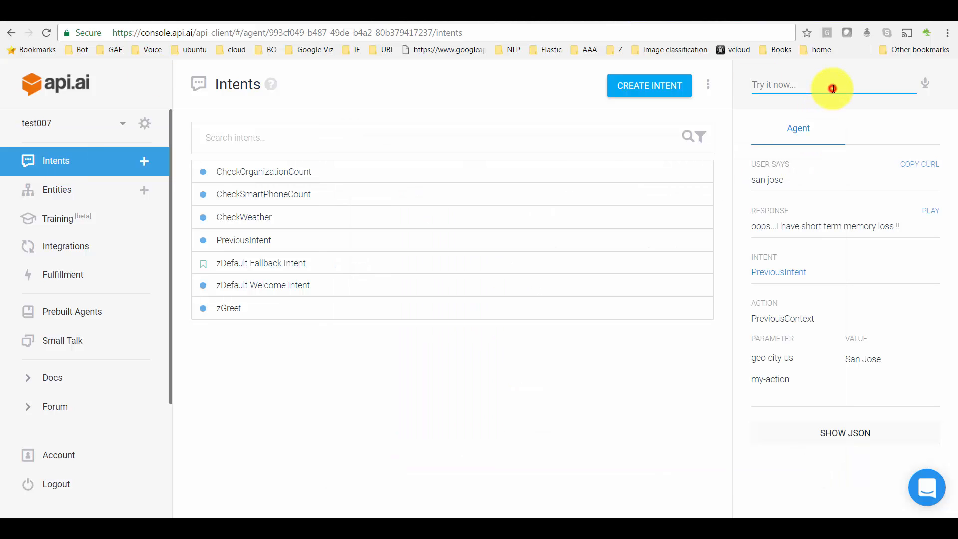
# Test 'how many orgs in walnut creek' in the Try it now console.
pyautogui.write('how is t')
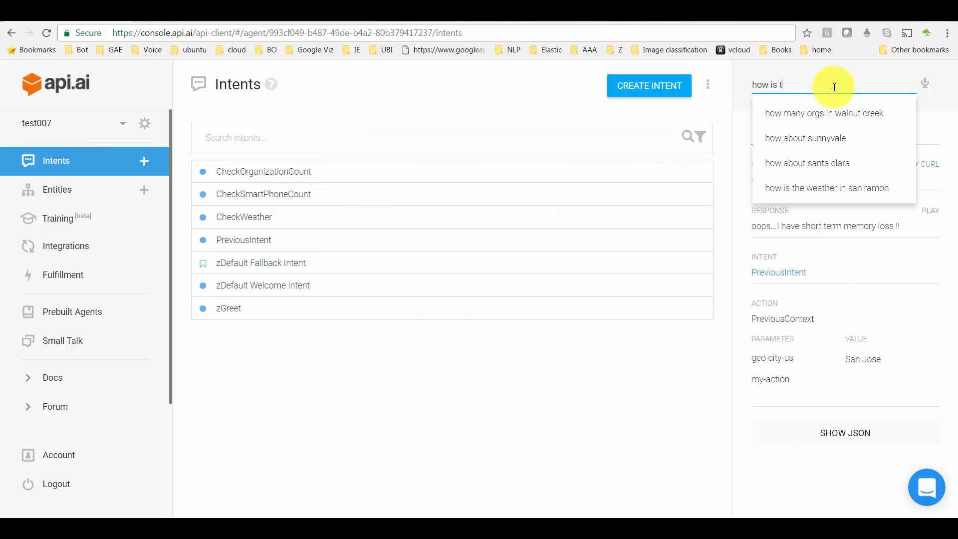
pyautogui.write('h')
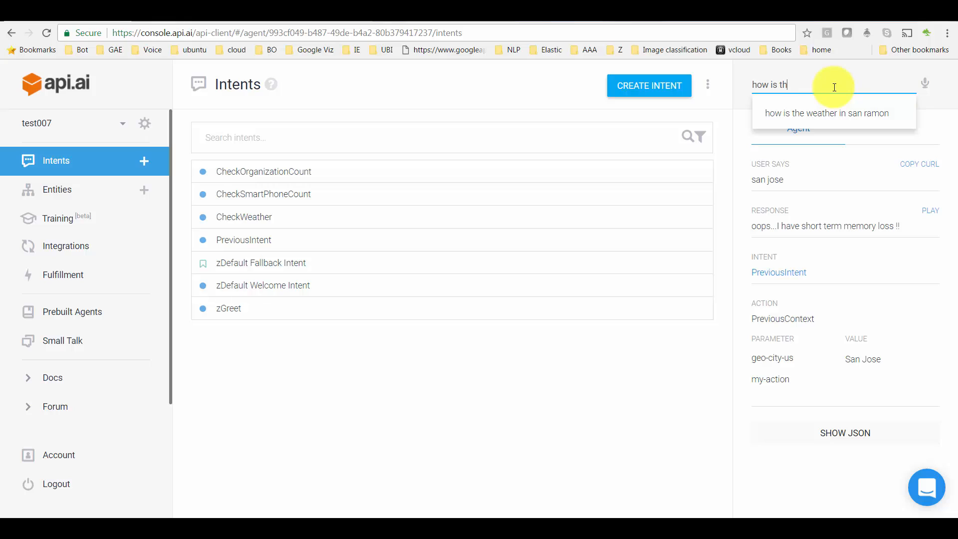
pyautogui.press('Backspace')
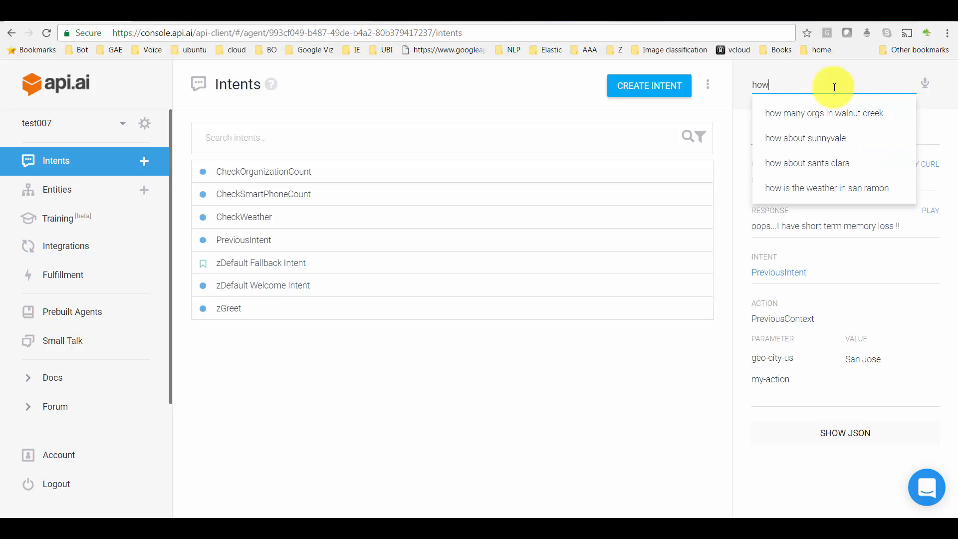
pyautogui.write('many')
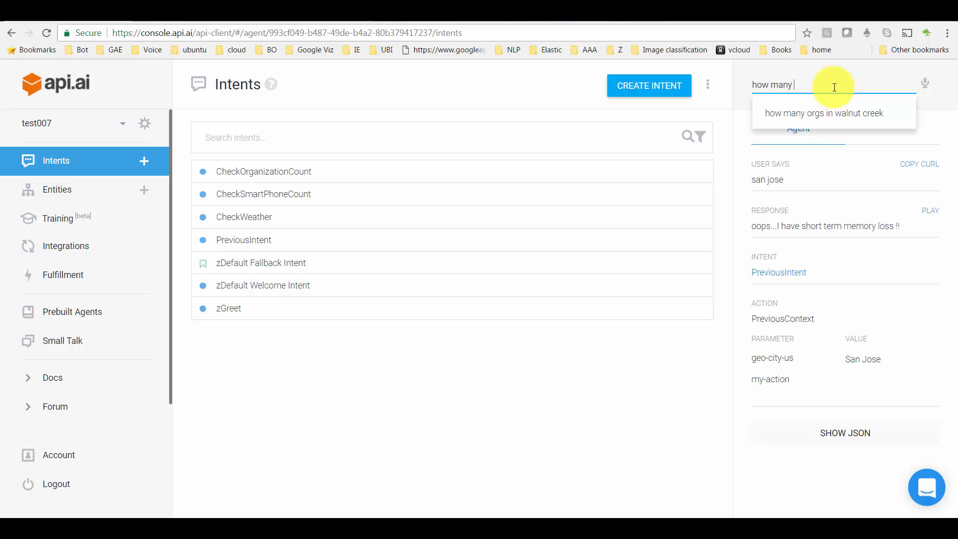
pyautogui.write('orgs')
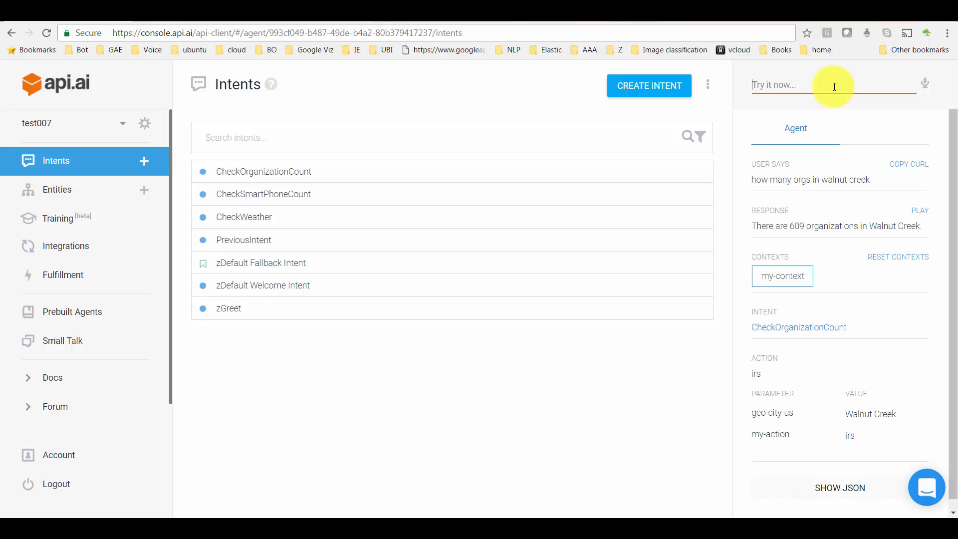
# Test follow-up city queries like 'how about sunnyvale' that answer via my-context.
pyautogui.write('h')
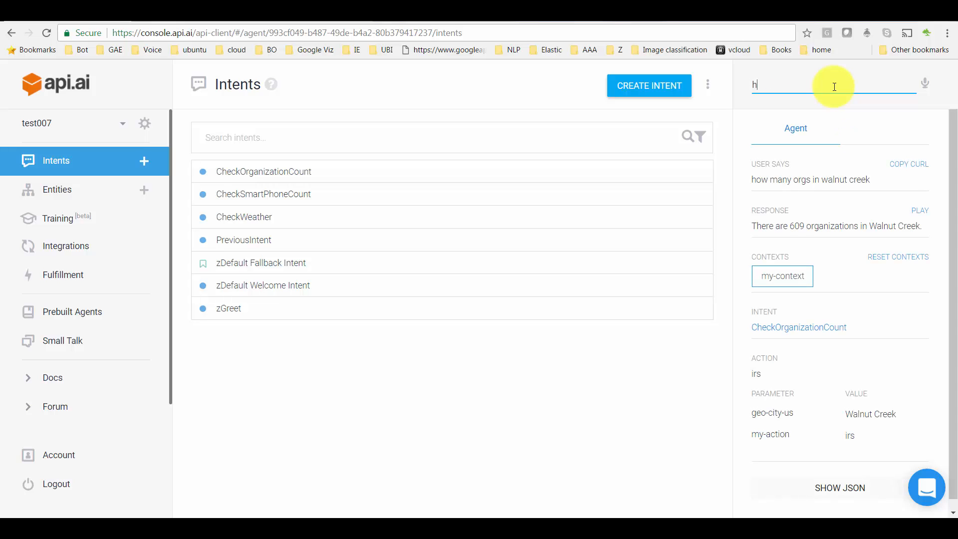
pyautogui.write('how about sunnyvale')
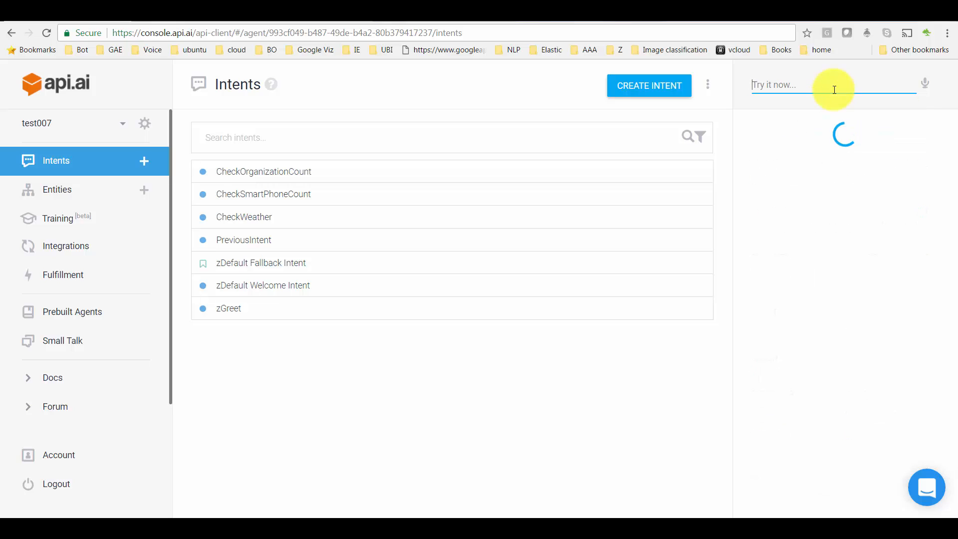
pyautogui.write('s')
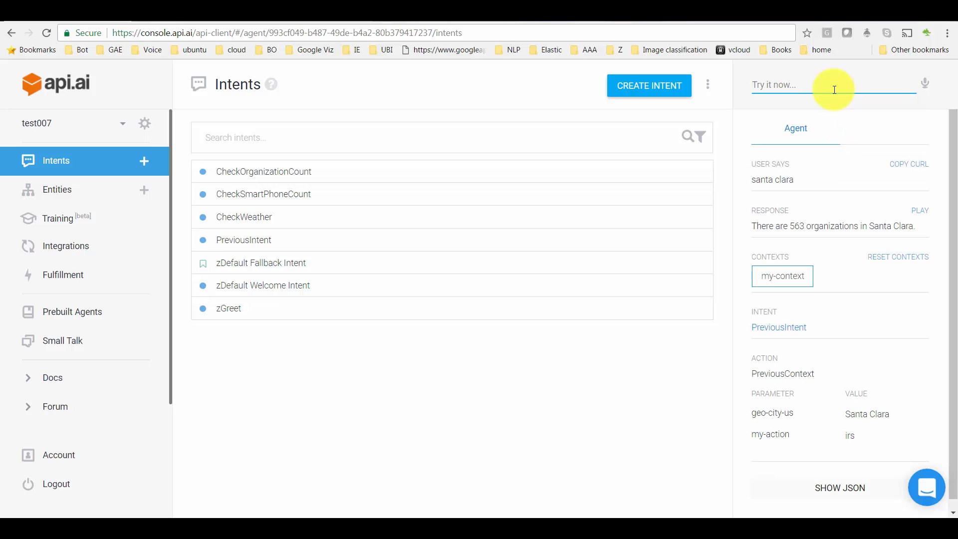
pyautogui.moveTo(757, 372)
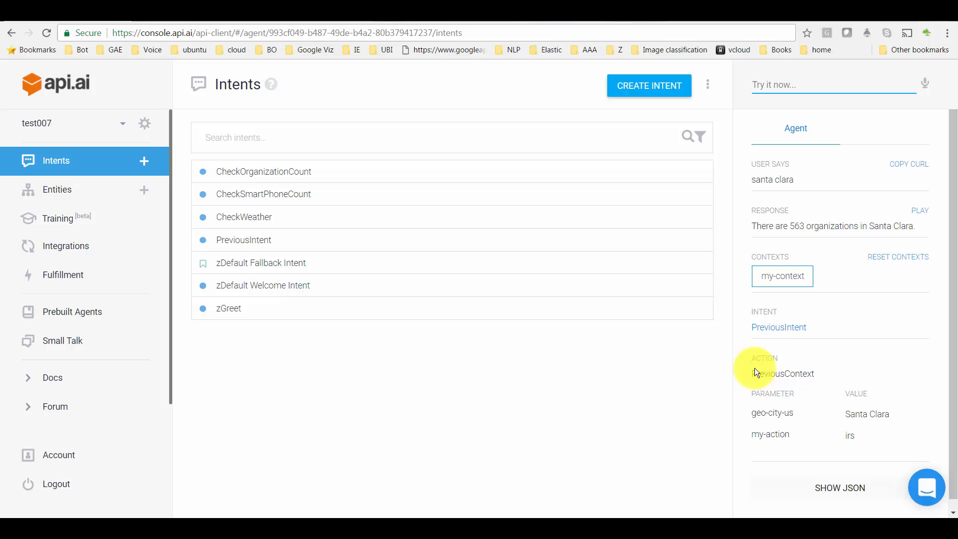
pyautogui.moveTo(779, 328)
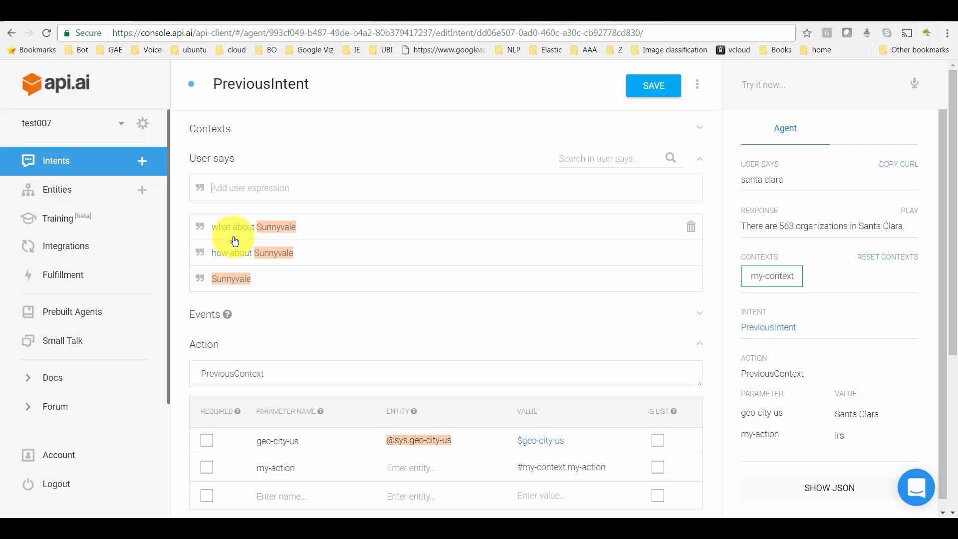
pyautogui.moveTo(602, 173)
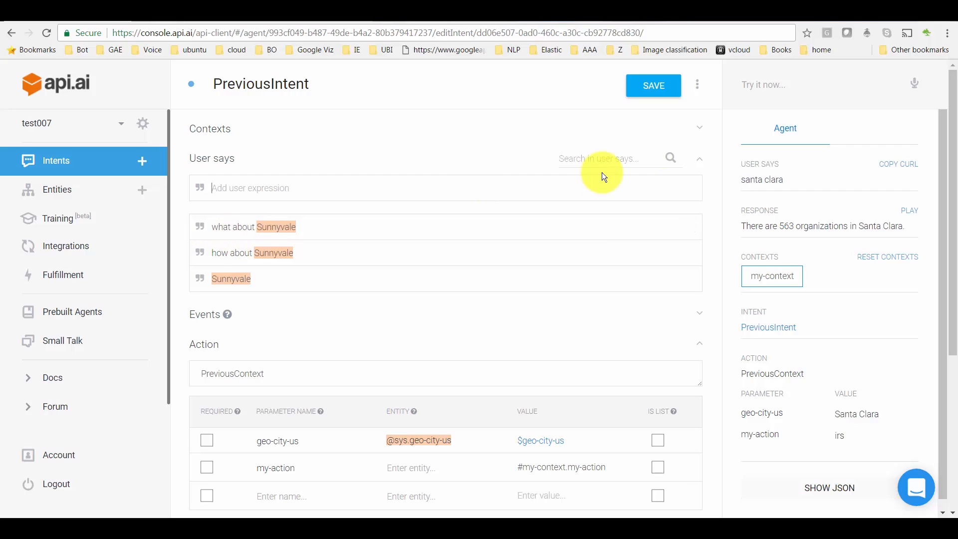
# Re-run the 'santa clara' test and point out PreviousIntent's my-action parameter.
pyautogui.write('s')
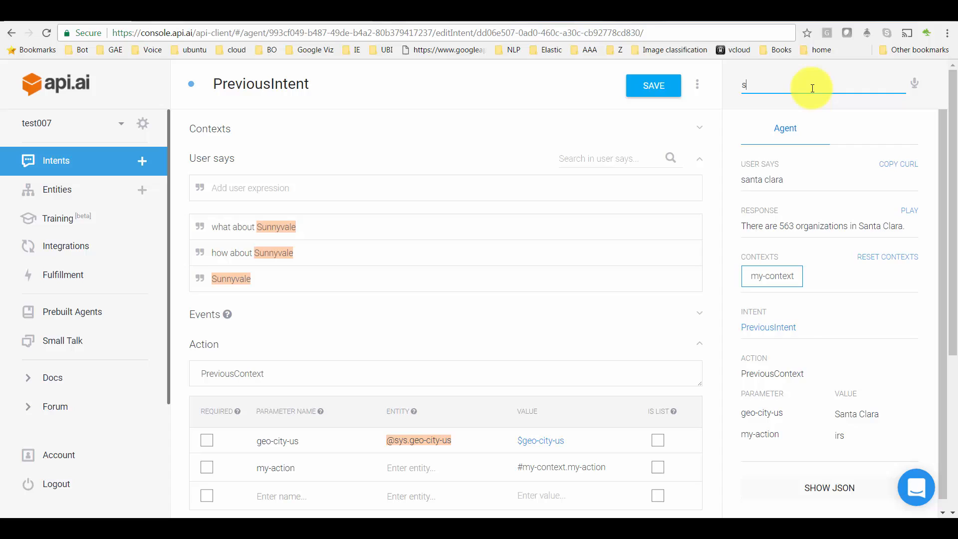
pyautogui.write('anta clara')
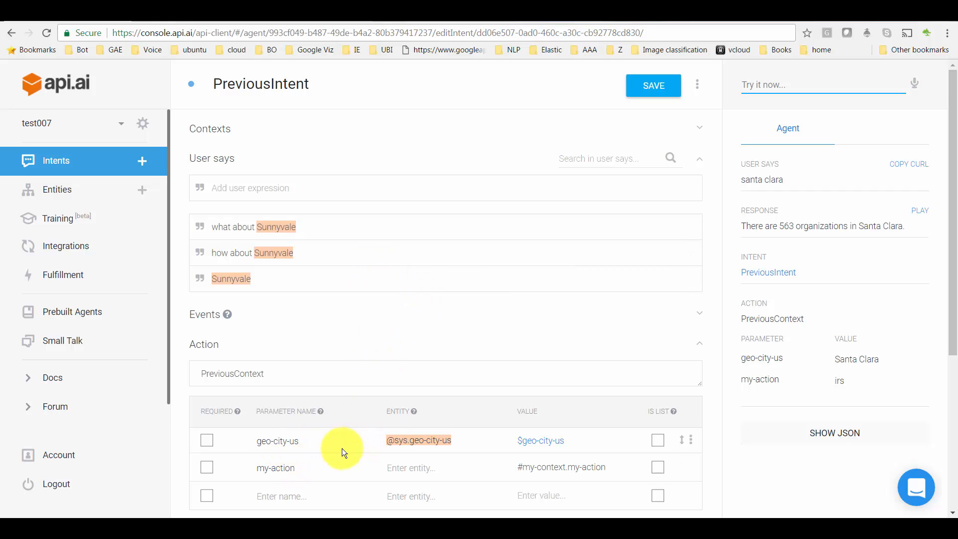
pyautogui.doubleClick(275, 467)
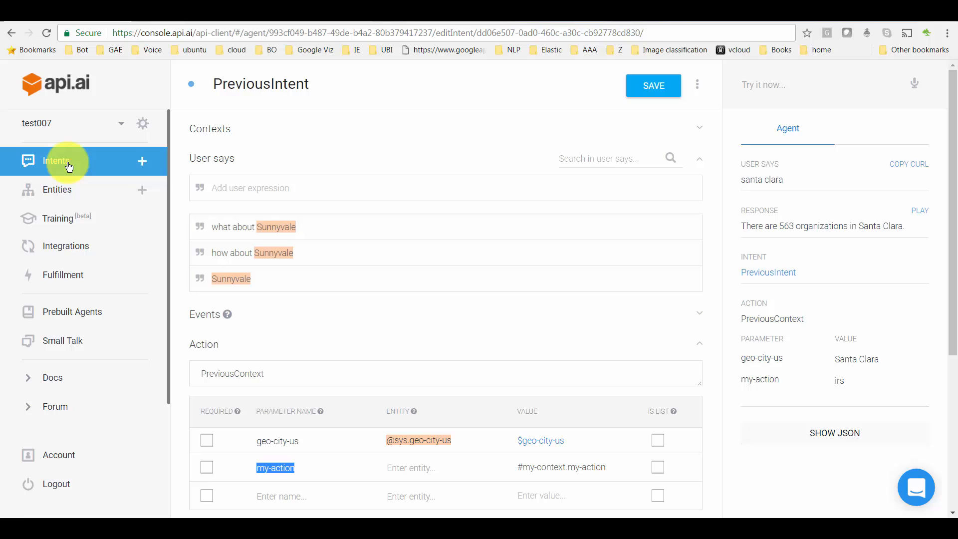
# Open CheckOrganizationCount from the Intents list and highlight its my-action value irs.
pyautogui.click(57, 160)
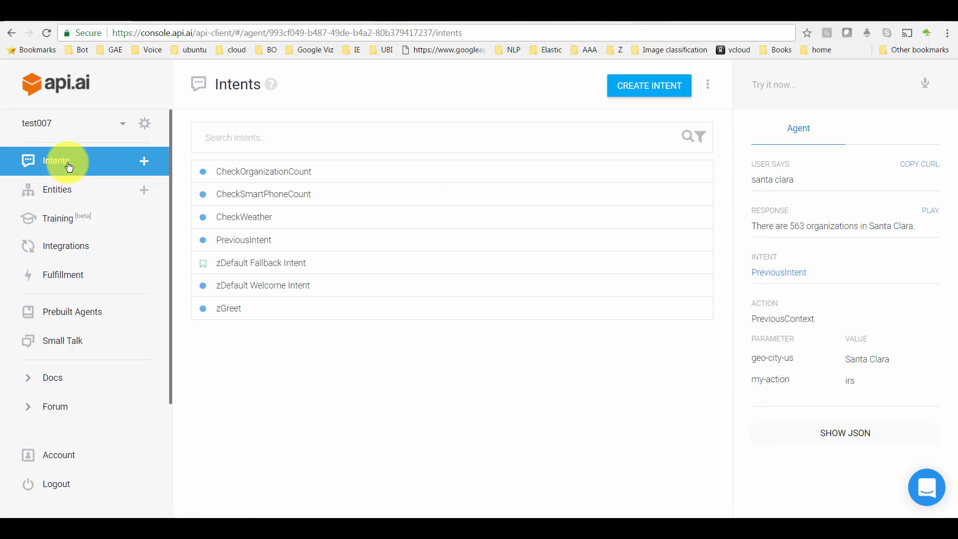
pyautogui.moveTo(271, 177)
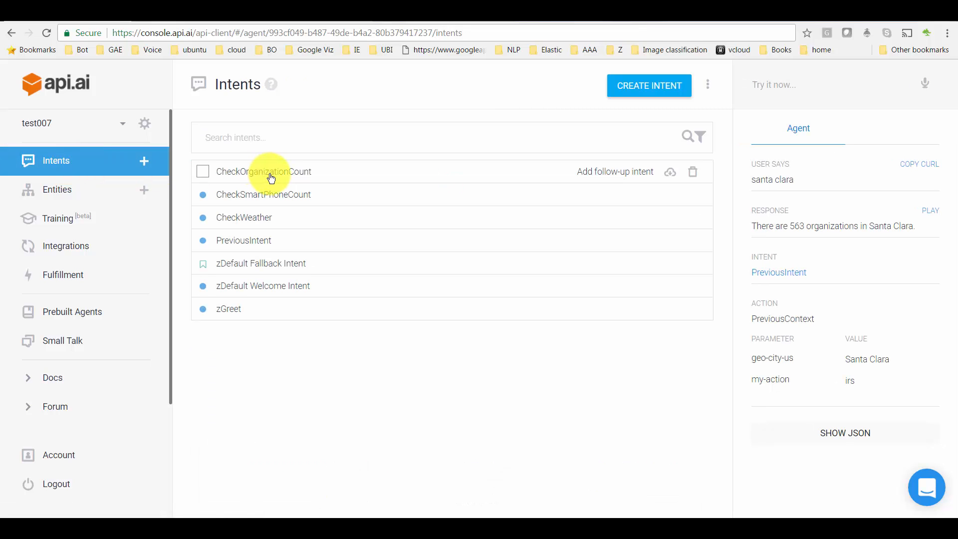
pyautogui.click(263, 171)
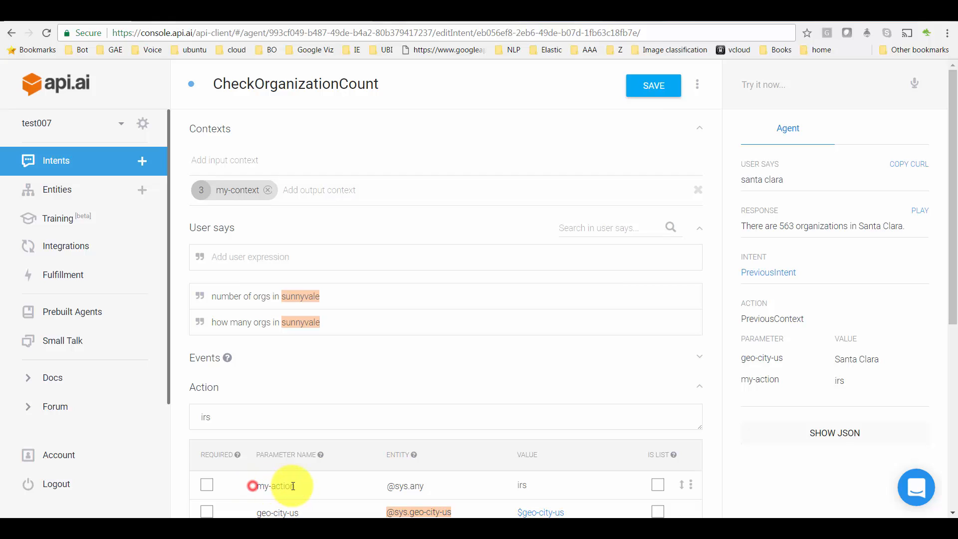
pyautogui.doubleClick(521, 485)
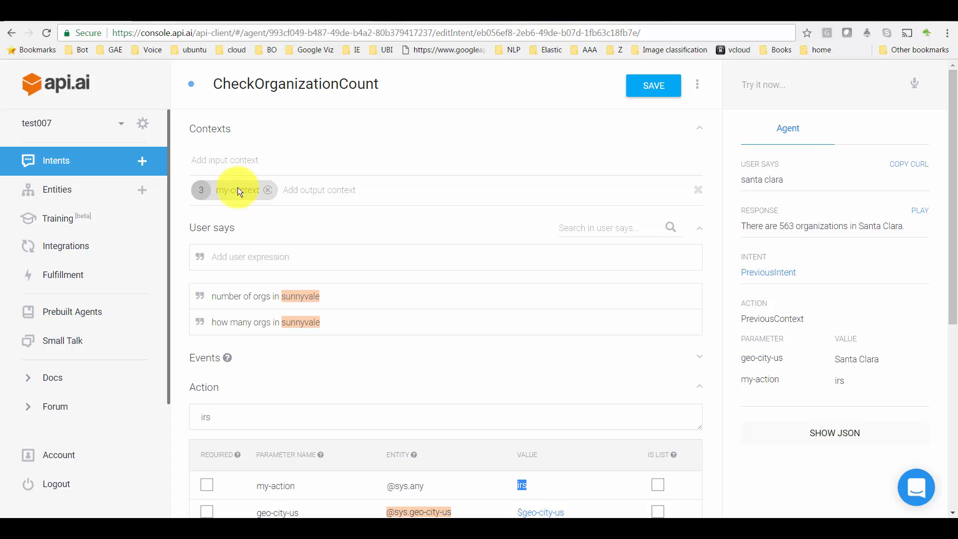
pyautogui.moveTo(86, 161)
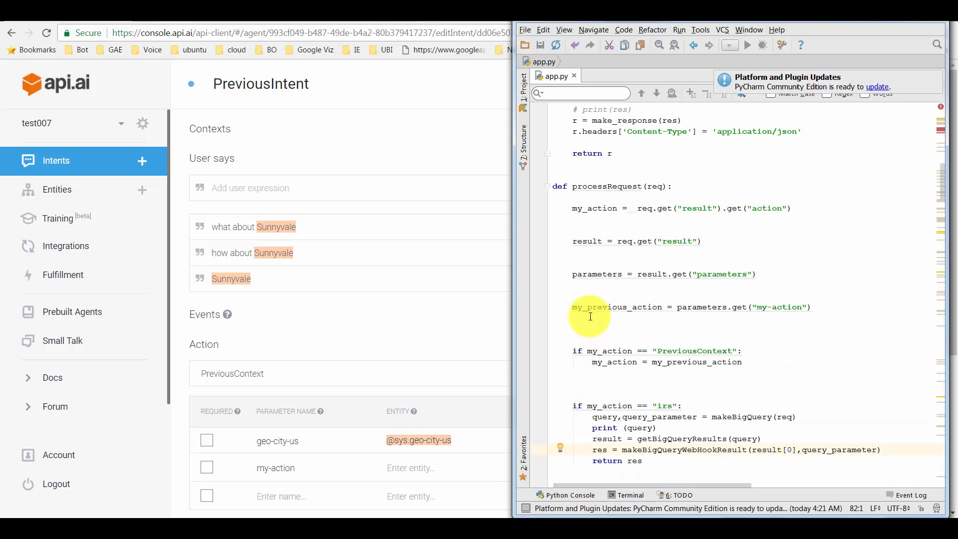
# Highlight parameters.get("my-action") in processRequest in PyCharm's app.py.
pyautogui.doubleClick(617, 307)
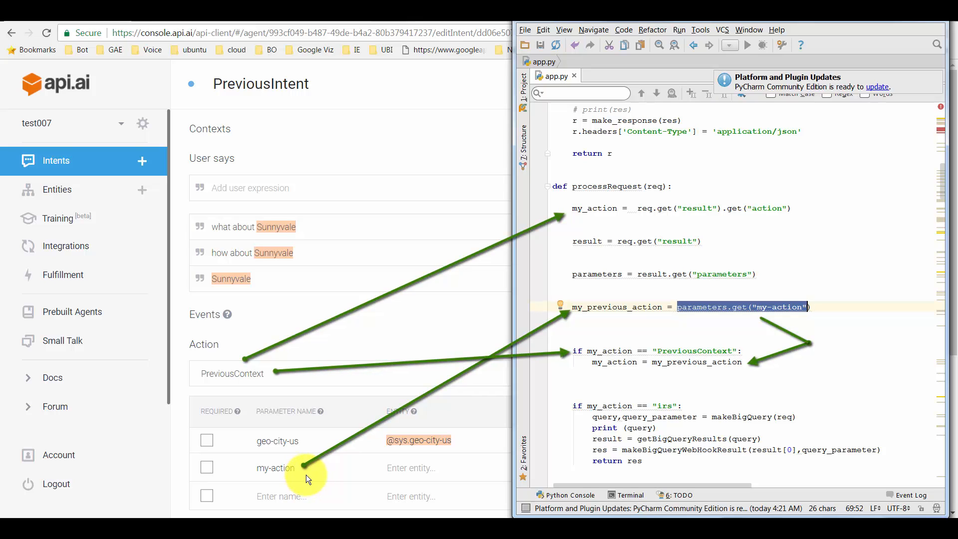
pyautogui.moveTo(602, 351)
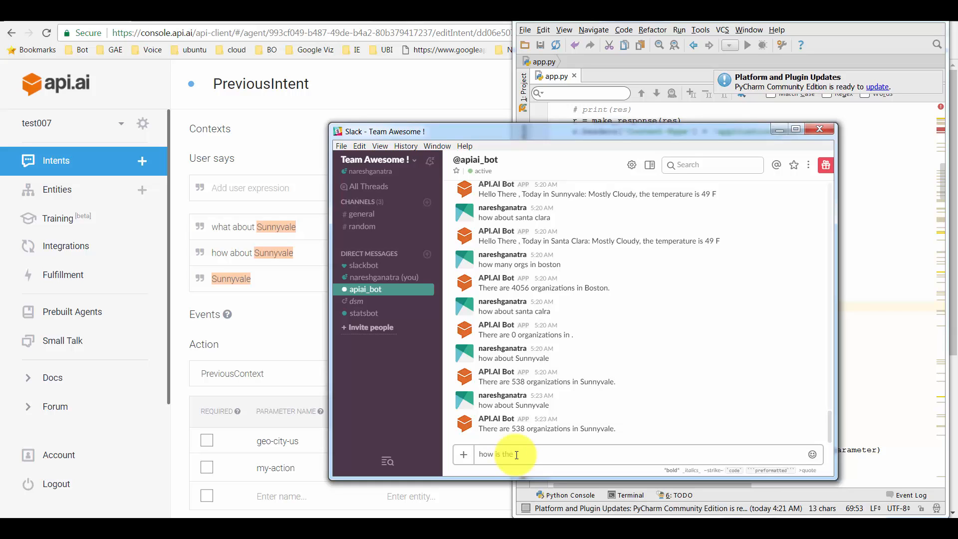
# Ask the bot about Sunnyvale weather, then follow up with Santa Clara, Mountain View and Boston.
pyautogui.write('weather in')
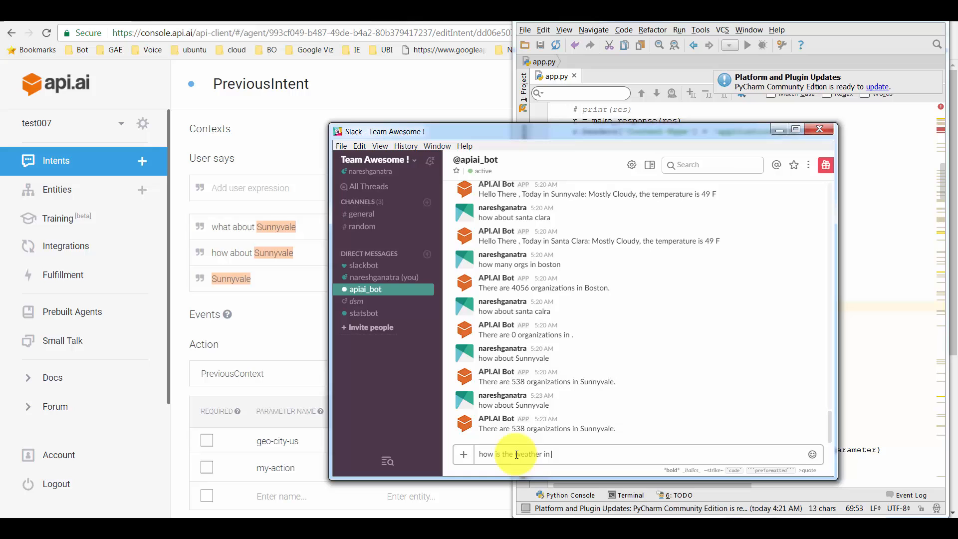
pyautogui.write('sunnyvale')
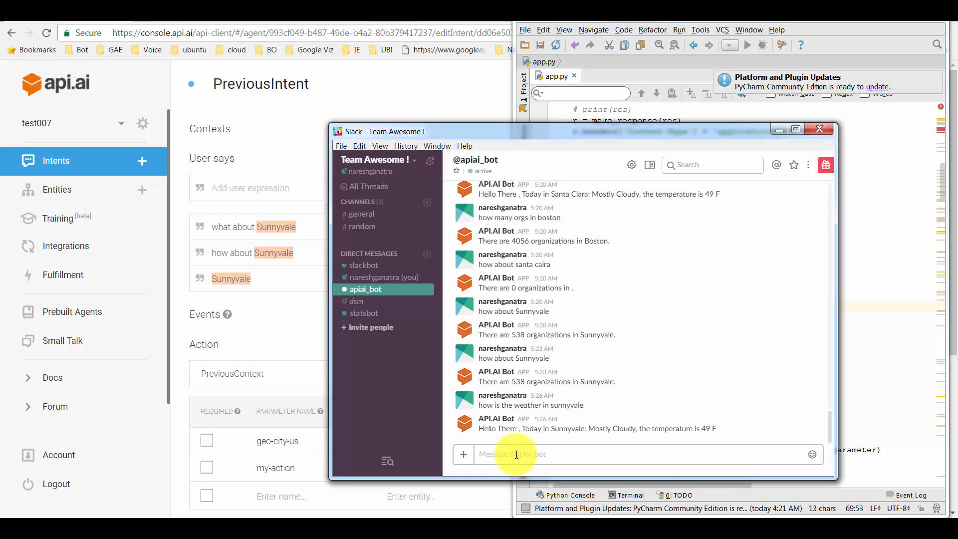
pyautogui.write('how about')
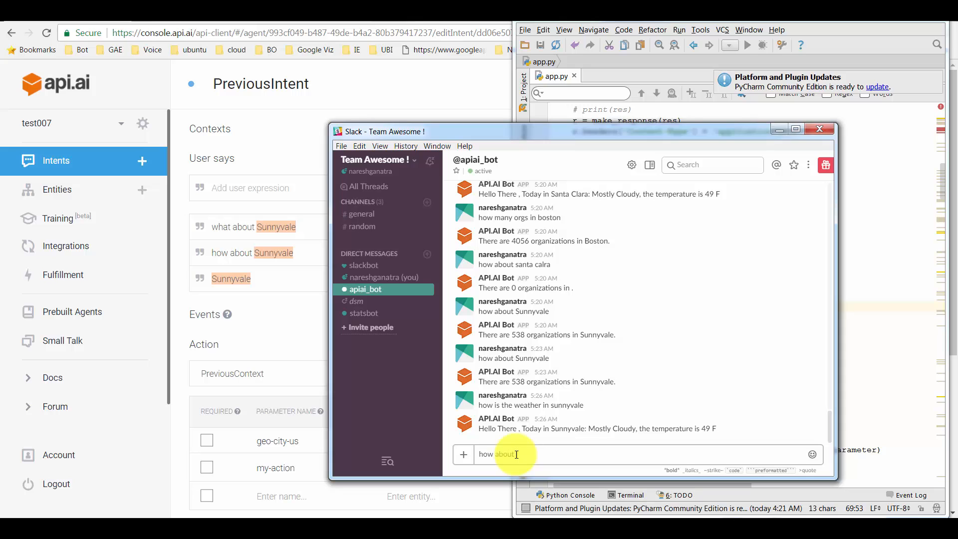
pyautogui.write('santa clara')
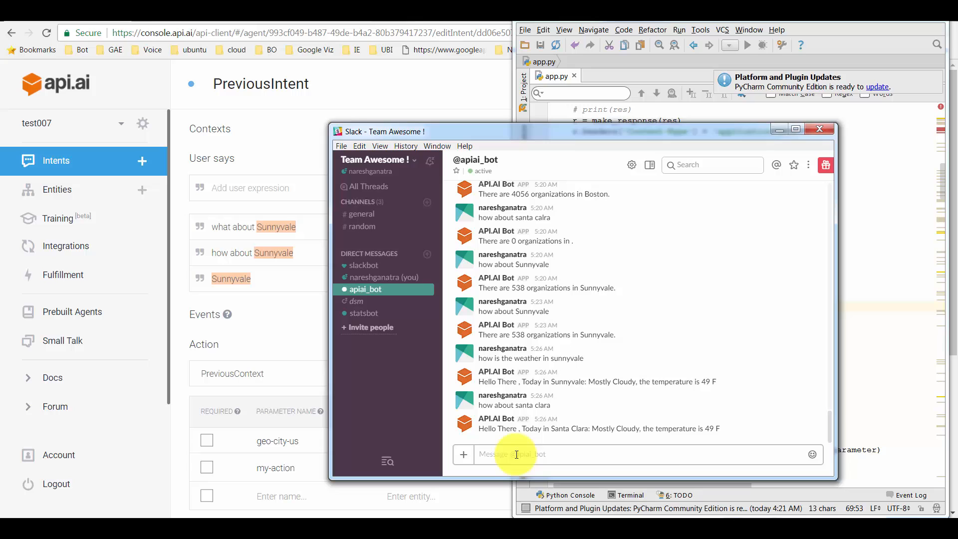
pyautogui.write('mountai')
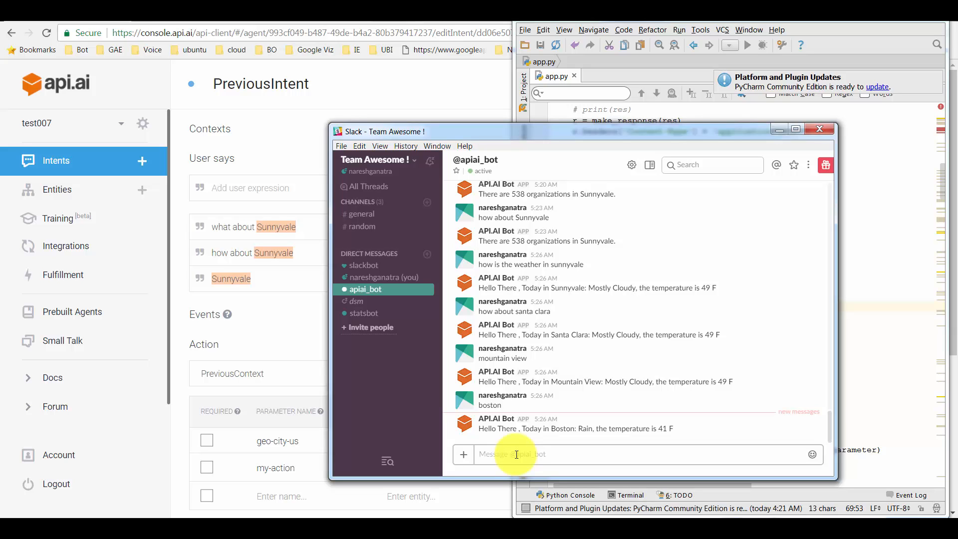
pyautogui.write('b')
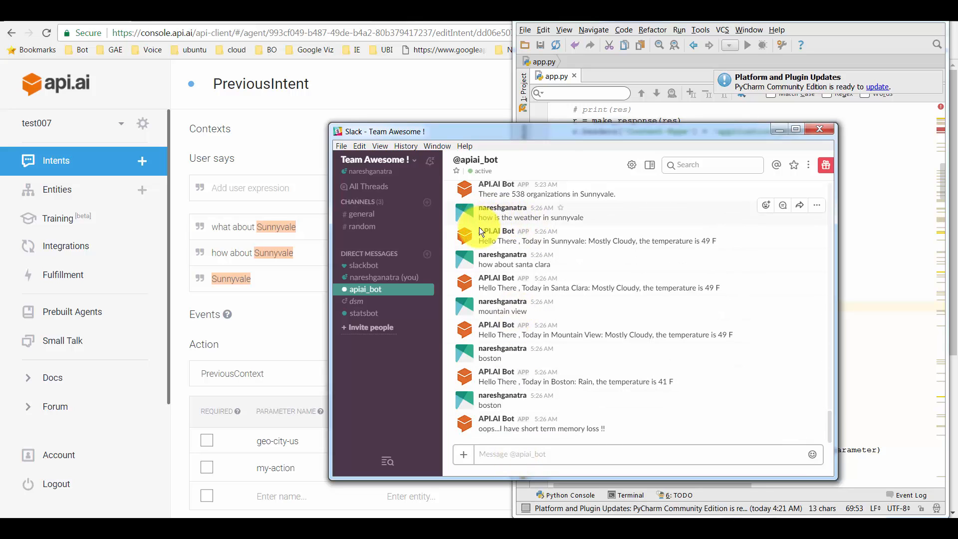
pyautogui.moveTo(480, 270)
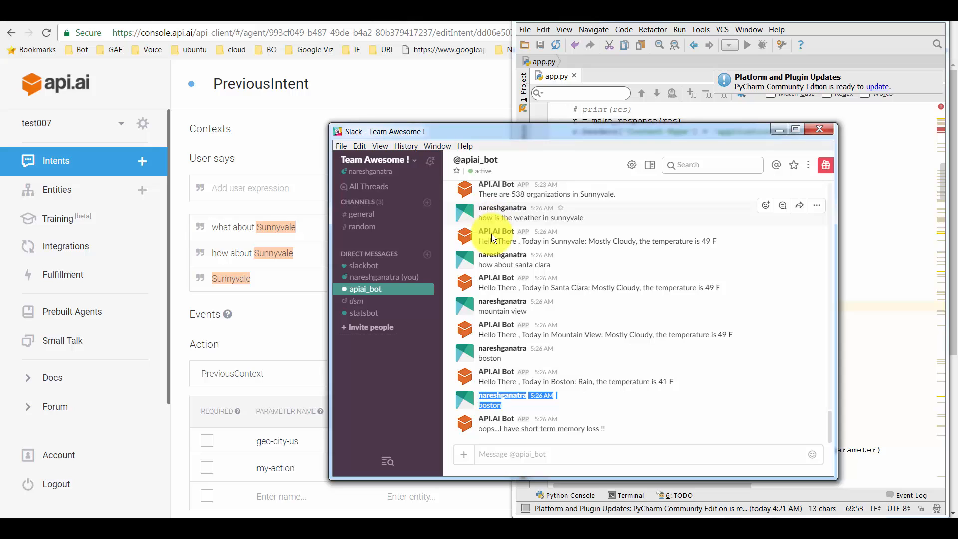
pyautogui.moveTo(498, 311)
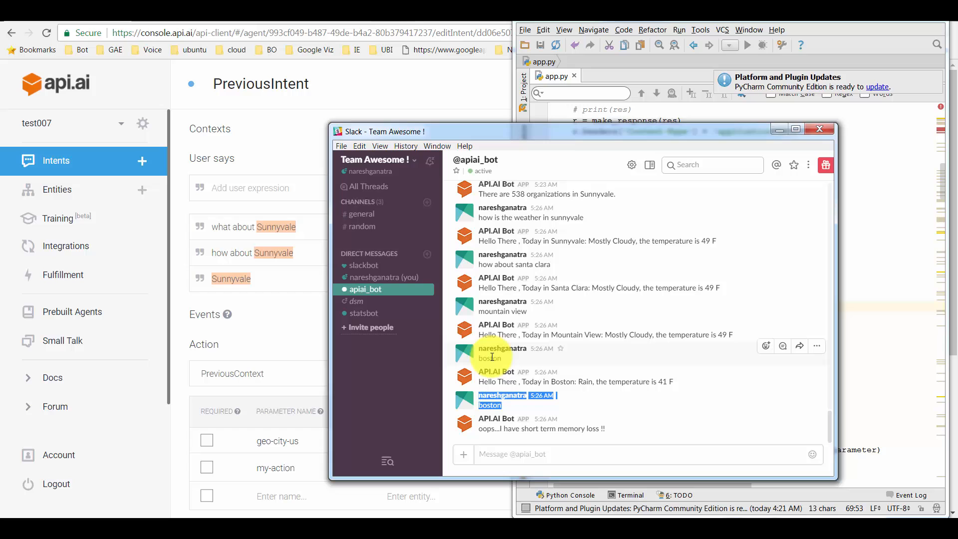
pyautogui.moveTo(86, 167)
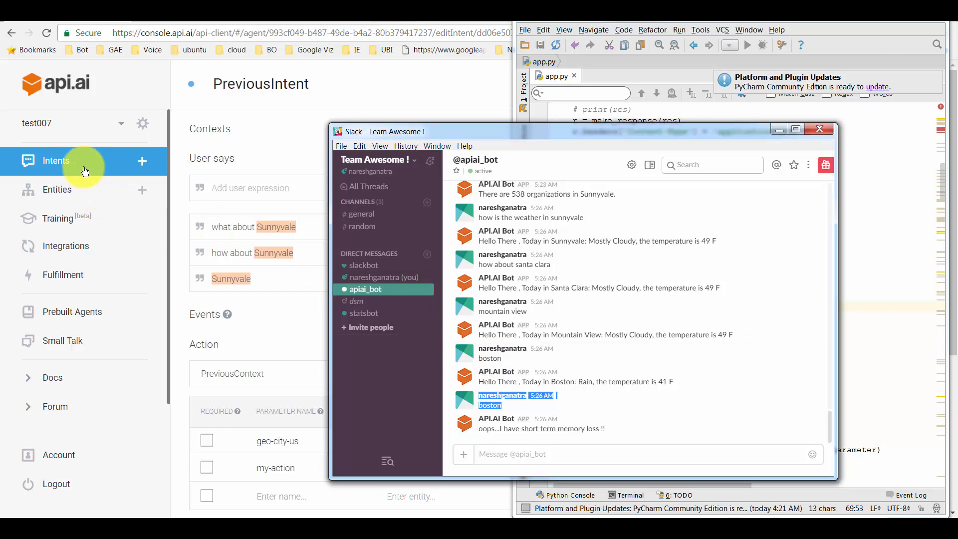
# Review CheckOrganizationCount's output context my-context (lifespan 3) and ready the test console.
pyautogui.click(56, 160)
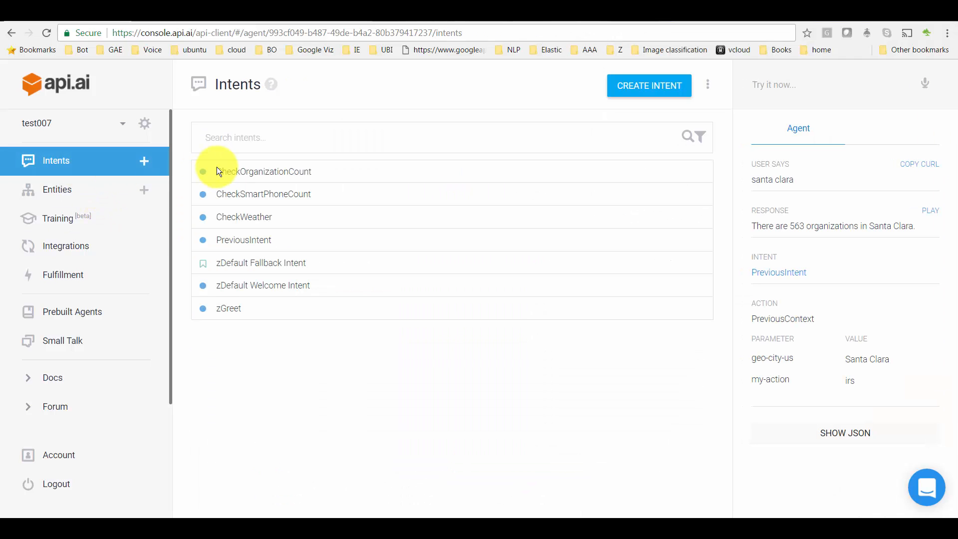
pyautogui.click(263, 171)
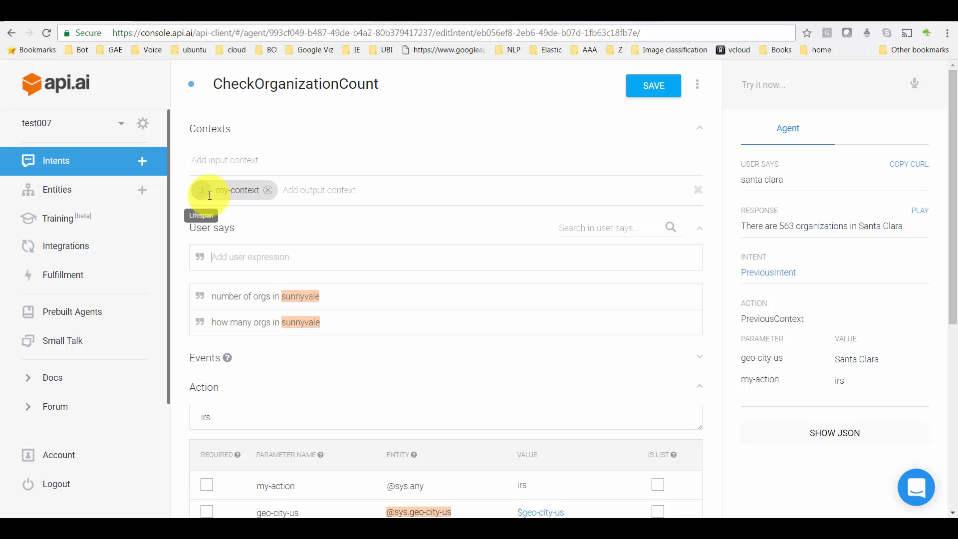
pyautogui.click(795, 84)
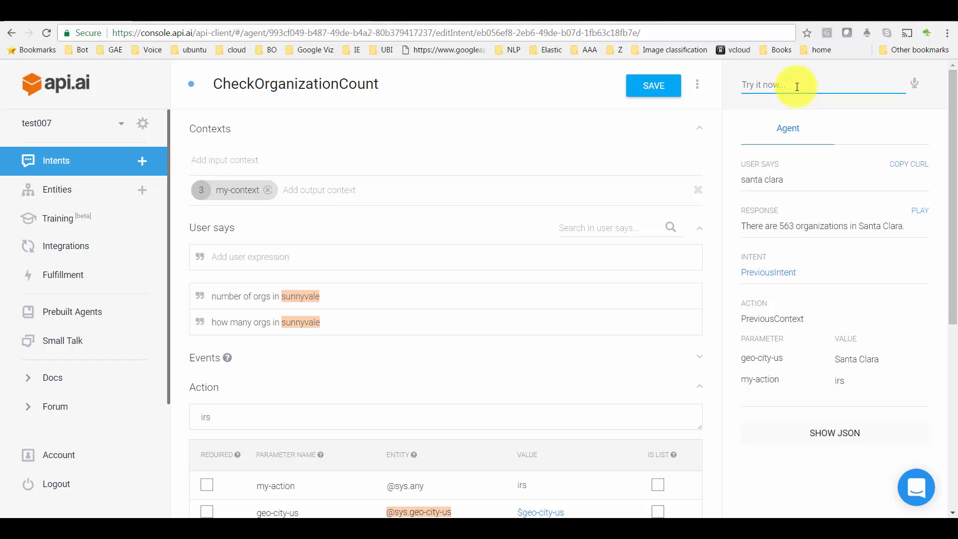
# Ask the San Ramon weather question, then follow up with sunnyvale and santa clara within my-context.
pyautogui.write('how')
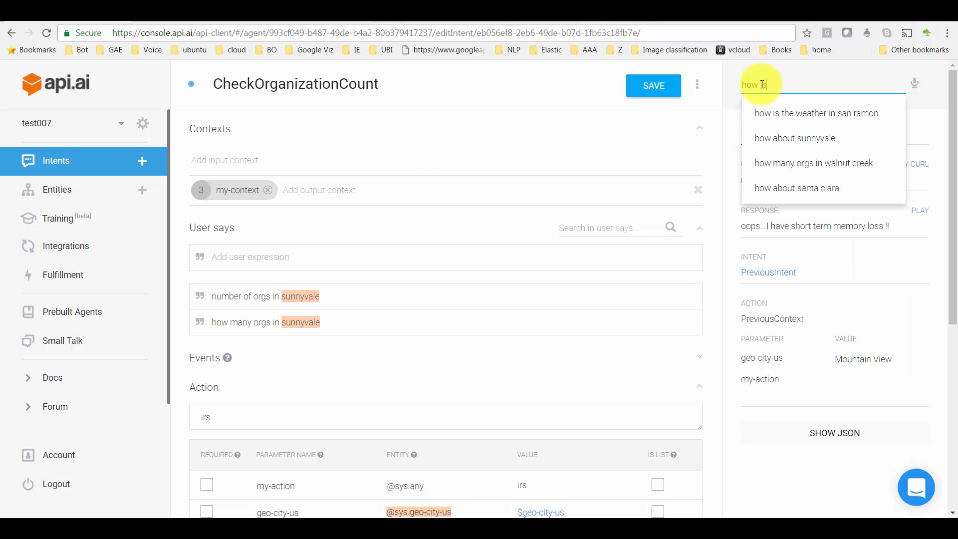
pyautogui.click(814, 113)
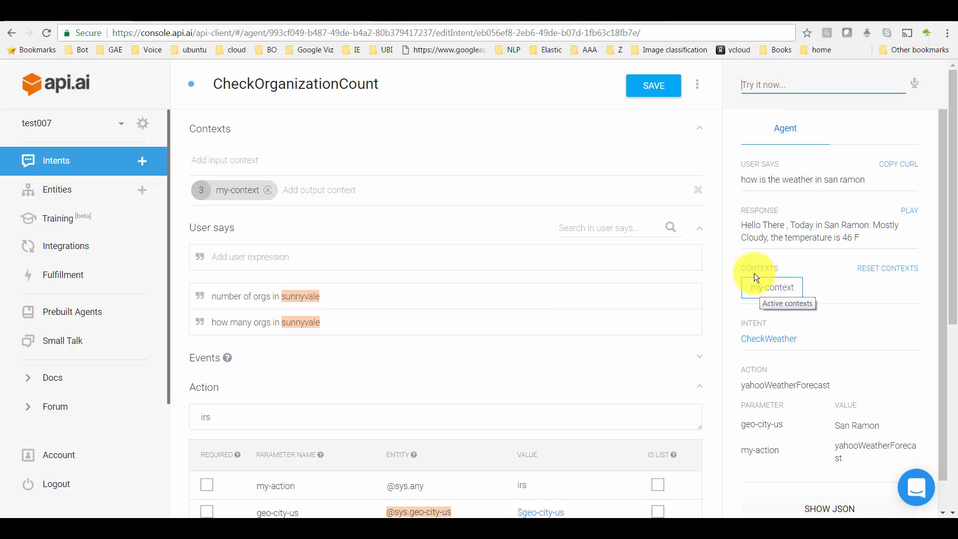
pyautogui.moveTo(767, 121)
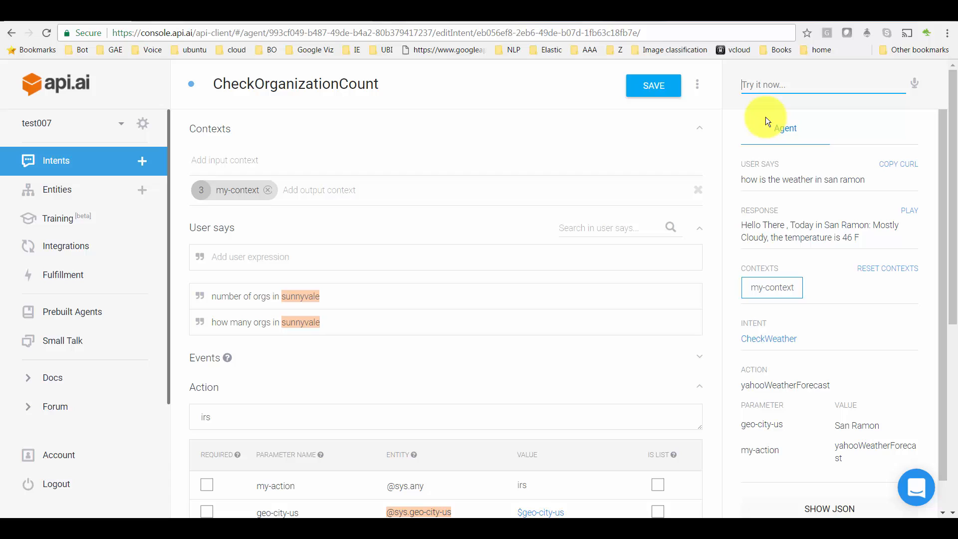
pyautogui.write('sunny')
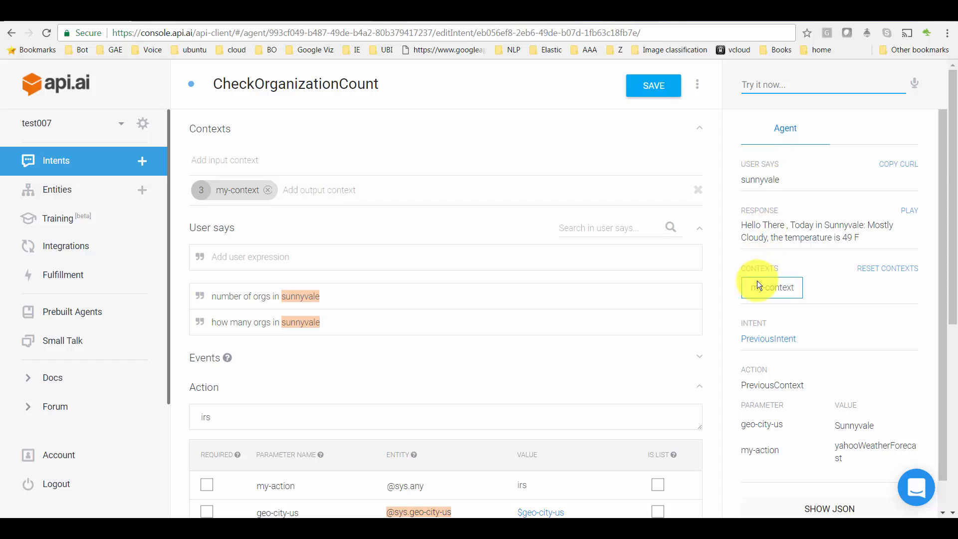
pyautogui.write('s')
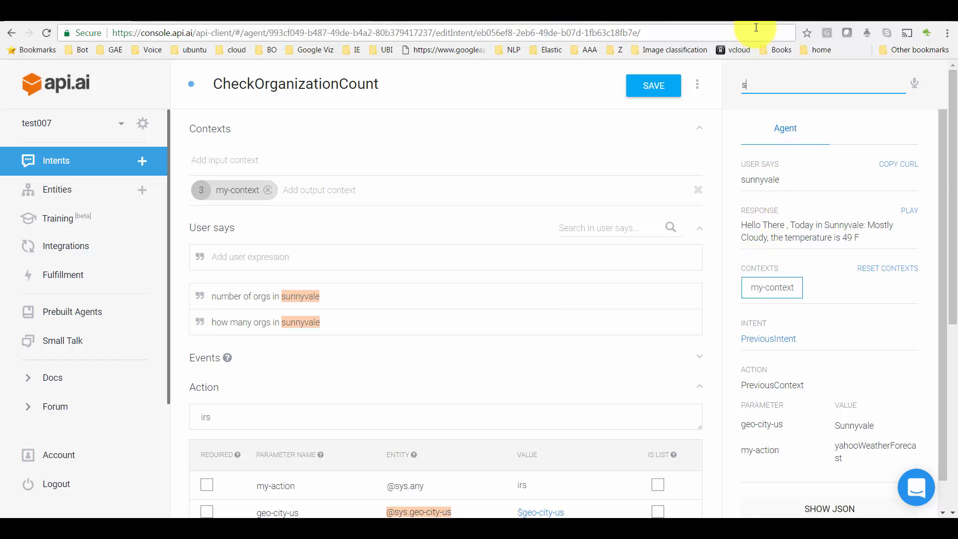
pyautogui.write('santa clara')
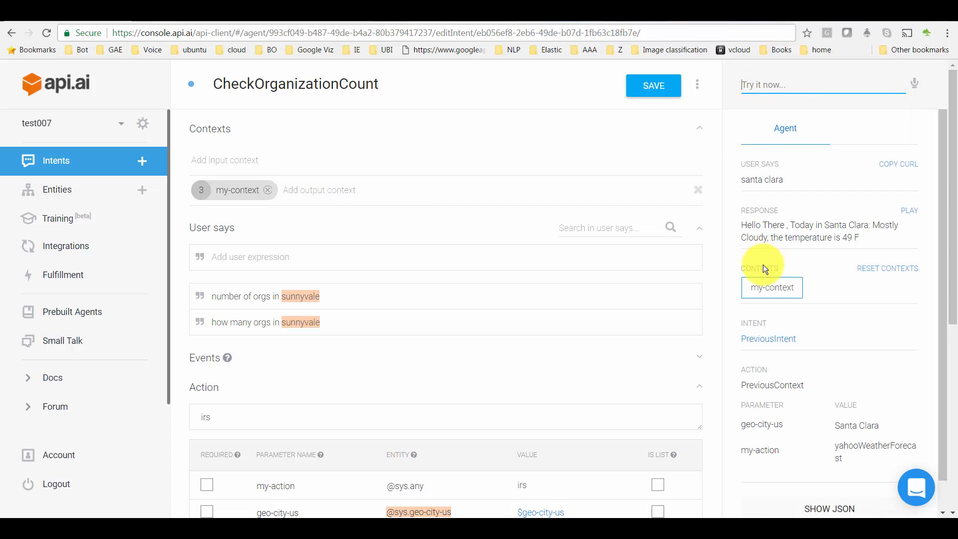
# Follow up with los altos, then boston, which returns the short term memory loss reply.
pyautogui.click(824, 84)
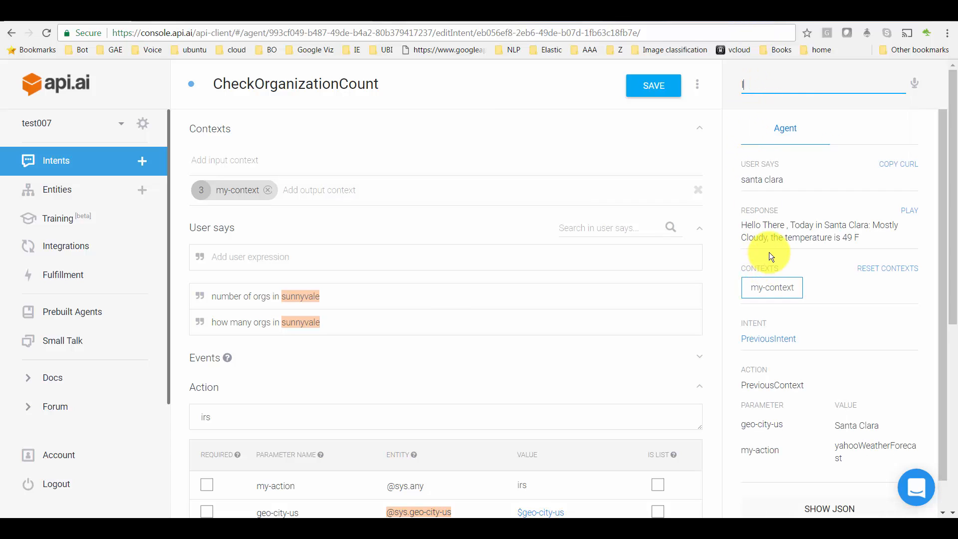
pyautogui.write('los altos')
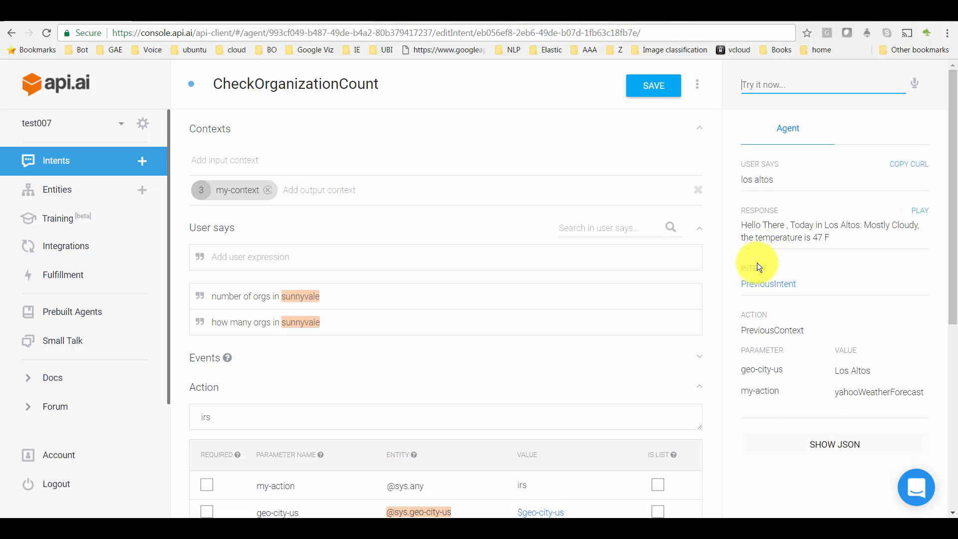
pyautogui.moveTo(780, 288)
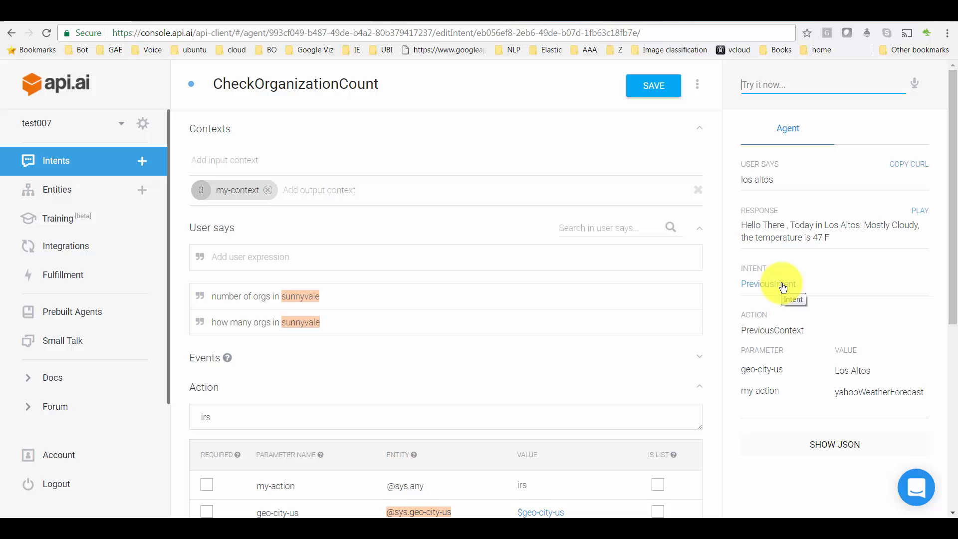
pyautogui.write('b')
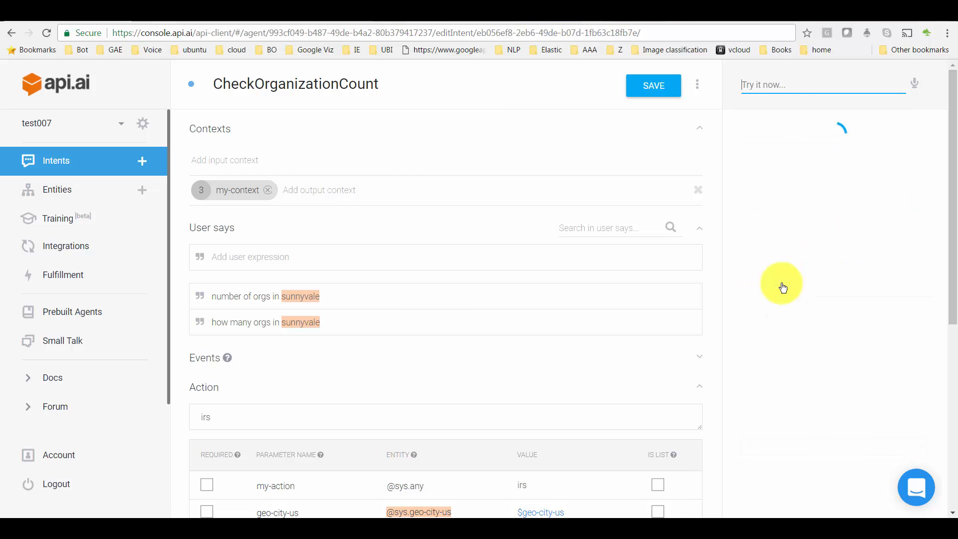
pyautogui.write('boston')
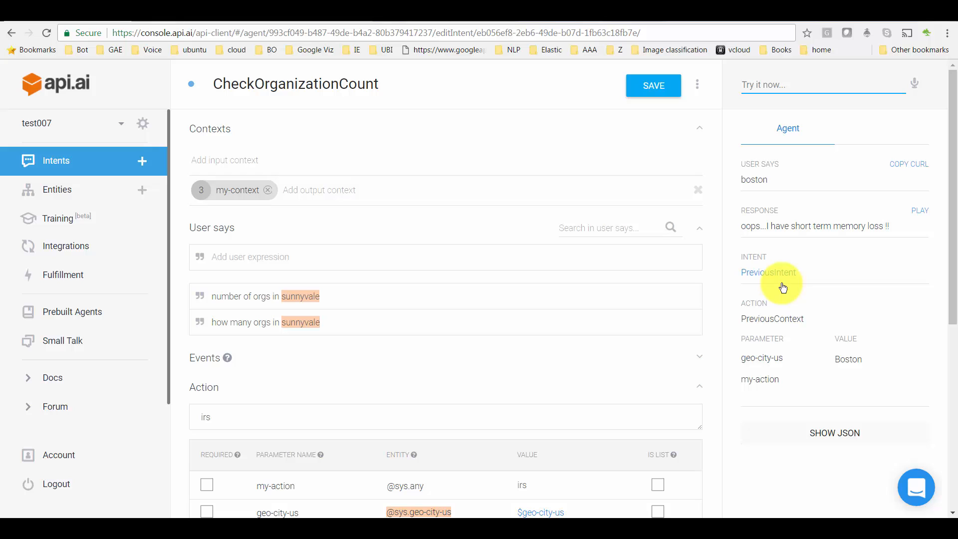